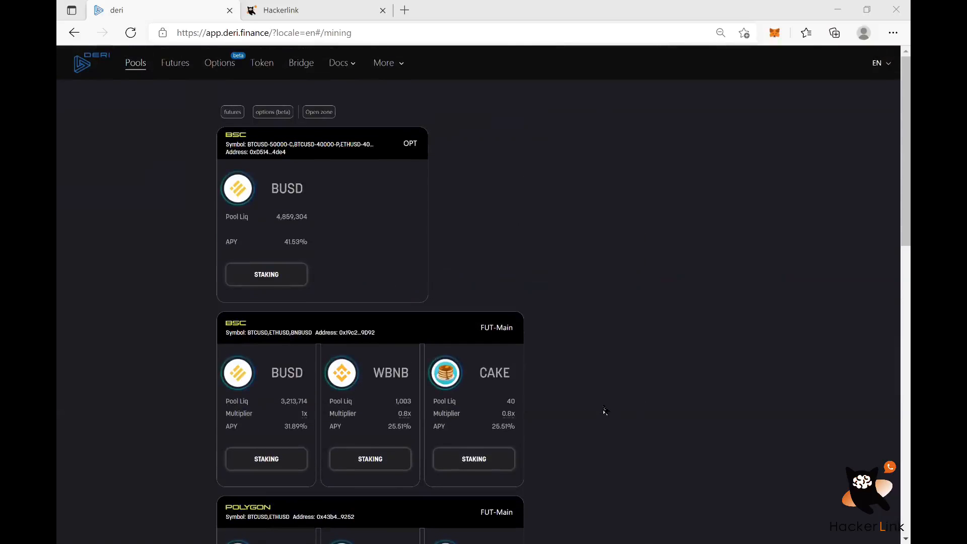
pyautogui.moveTo(81, 64)
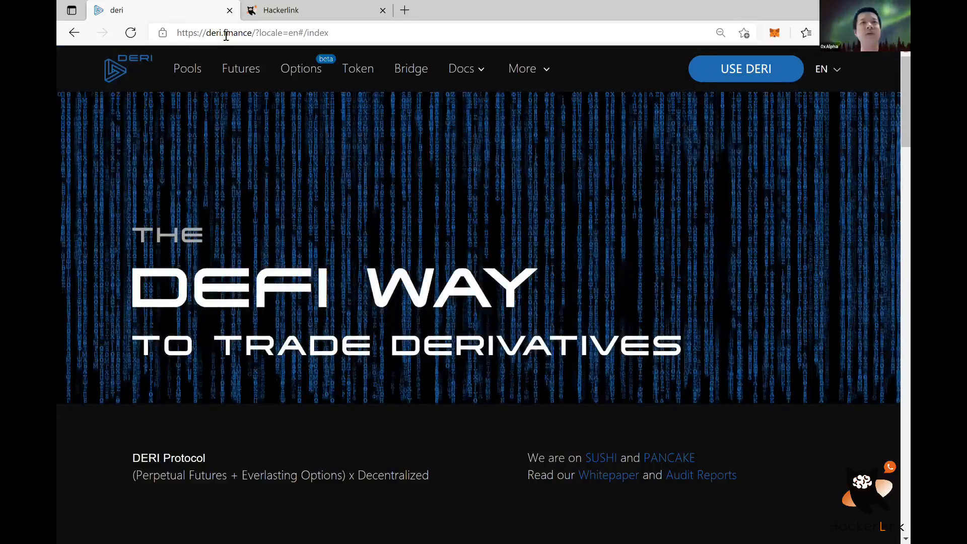
pyautogui.moveTo(227, 81)
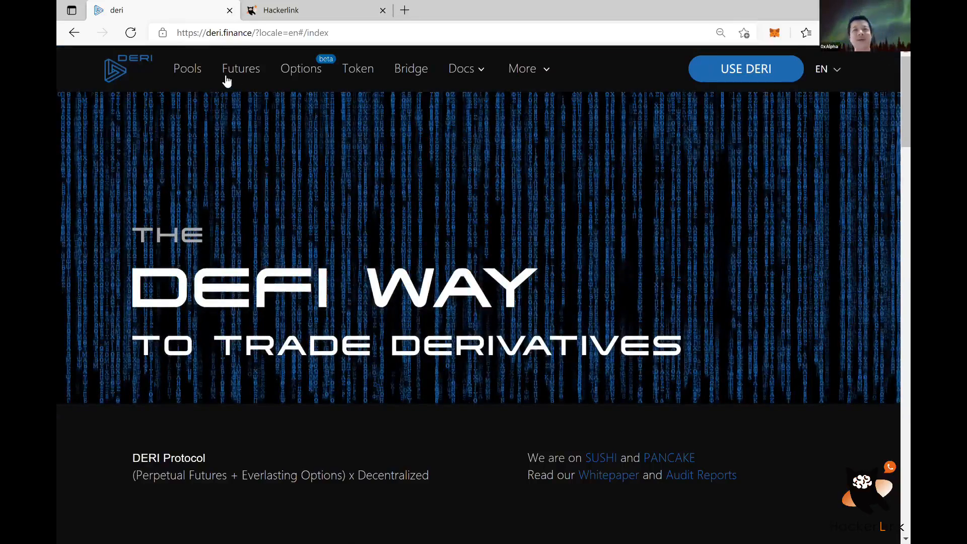
pyautogui.moveTo(269, 163)
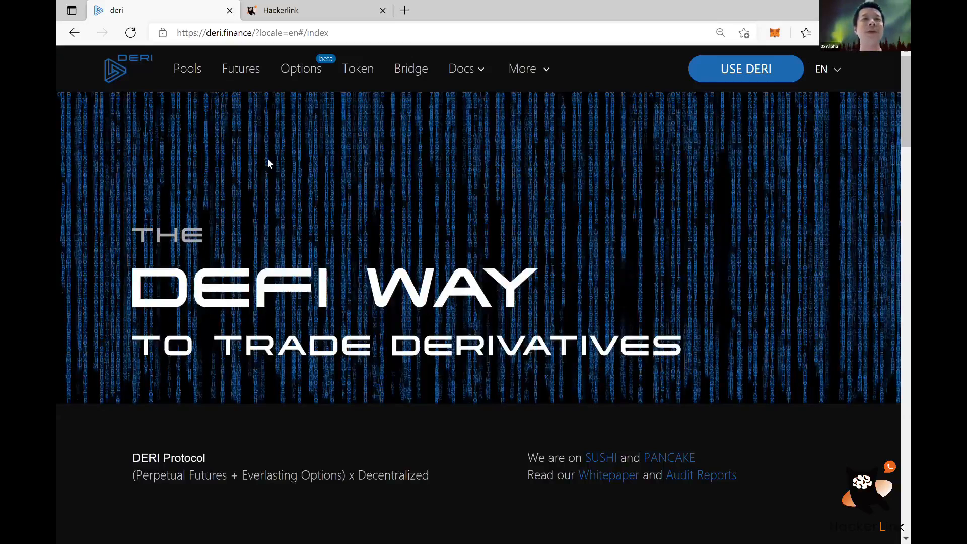
pyautogui.moveTo(445, 121)
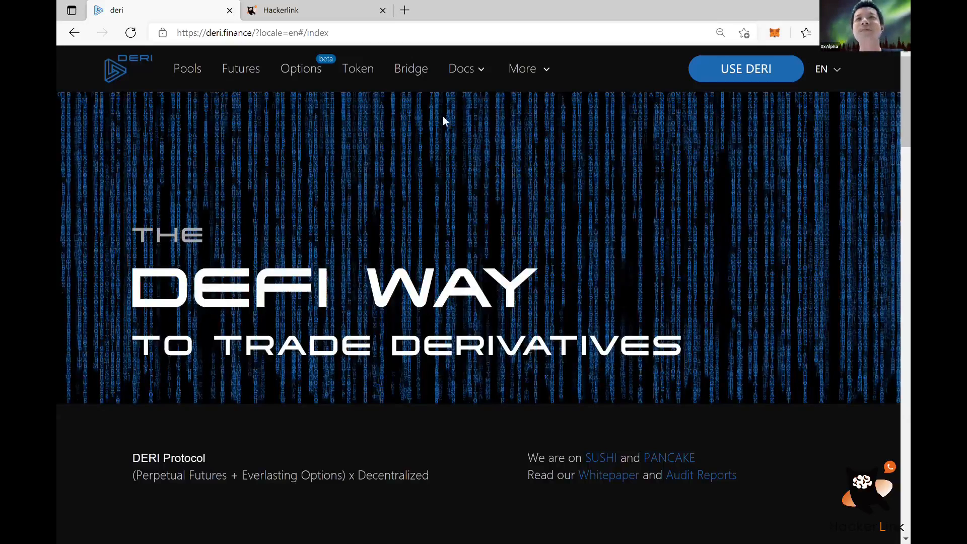
pyautogui.moveTo(240, 79)
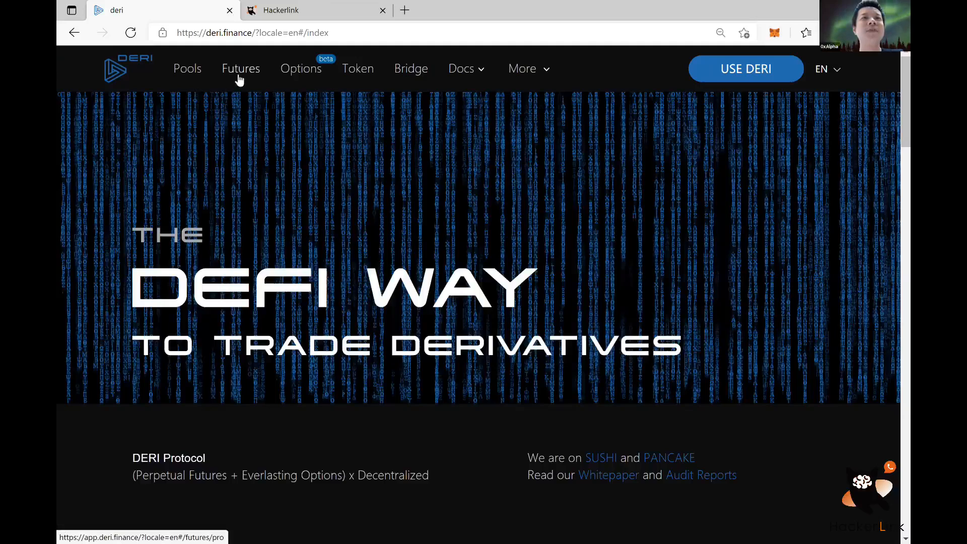
pyautogui.moveTo(230, 75)
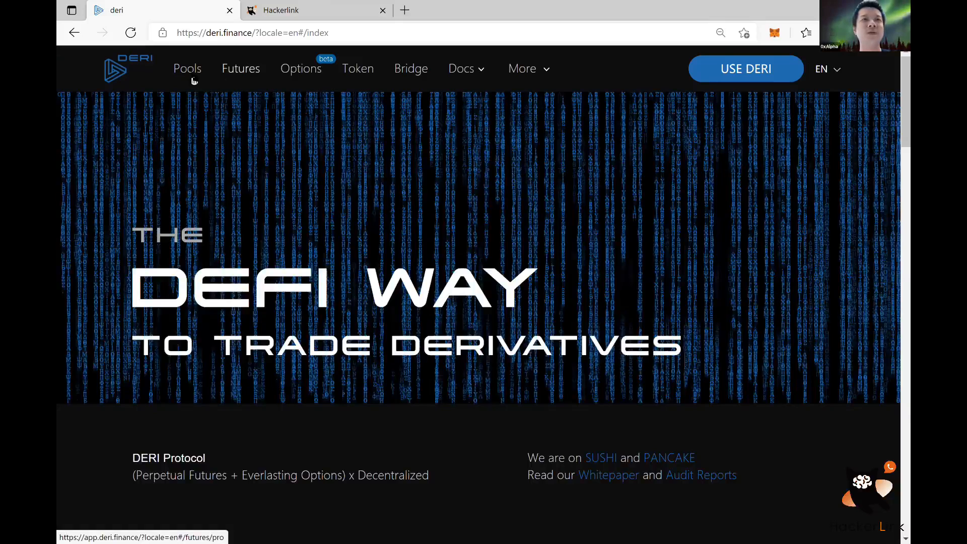
# Browse the Pools page through the BSC and Polygon pool cards and their APYs.
pyautogui.click(187, 69)
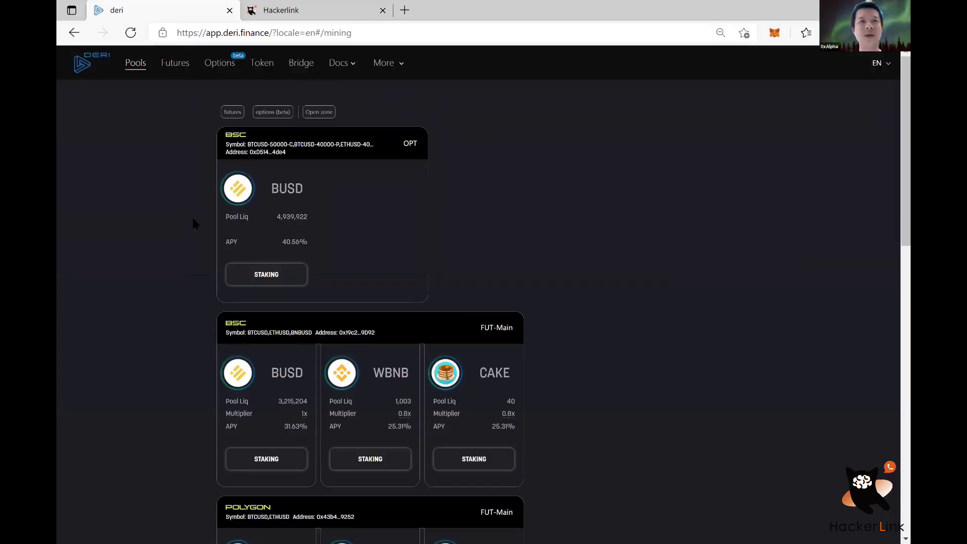
pyautogui.scroll(-3)
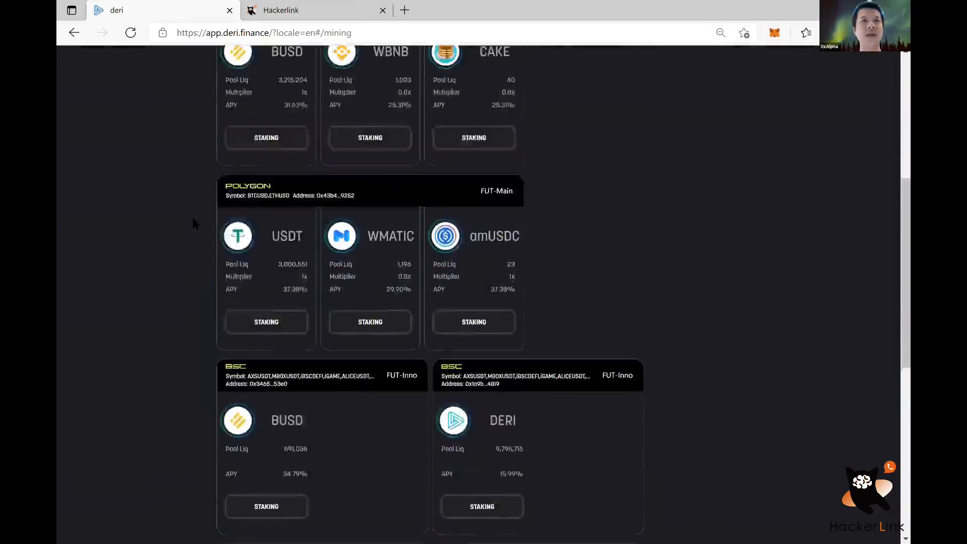
pyautogui.scroll(-3)
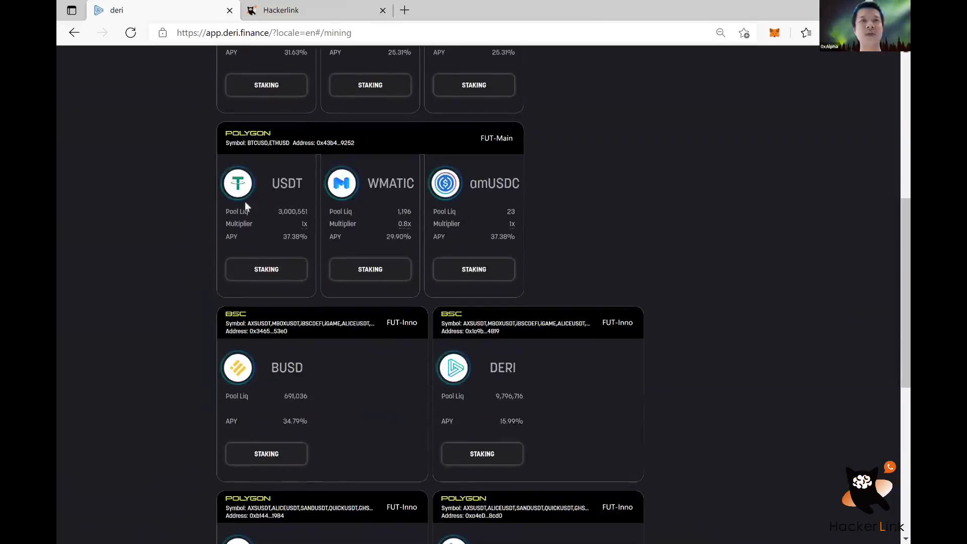
pyautogui.moveTo(354, 261)
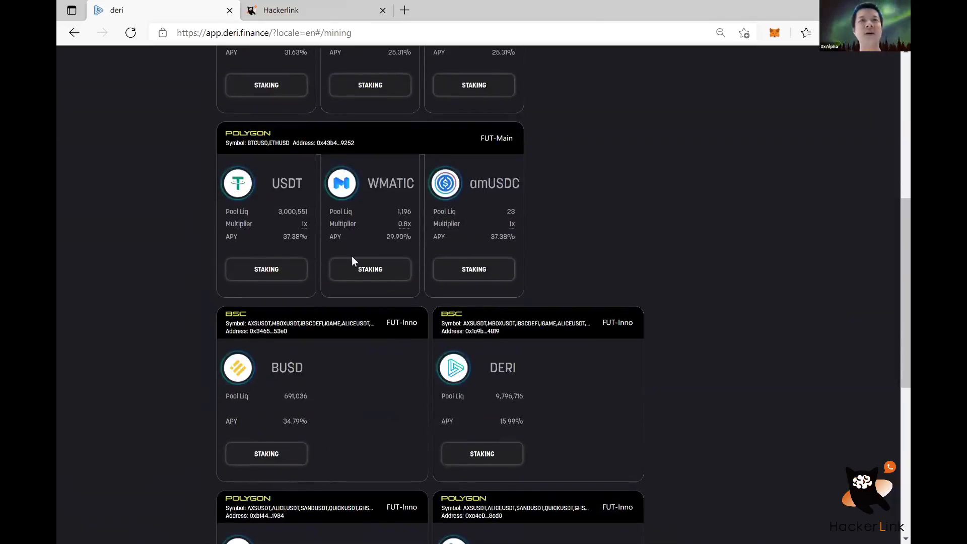
pyautogui.moveTo(300, 256)
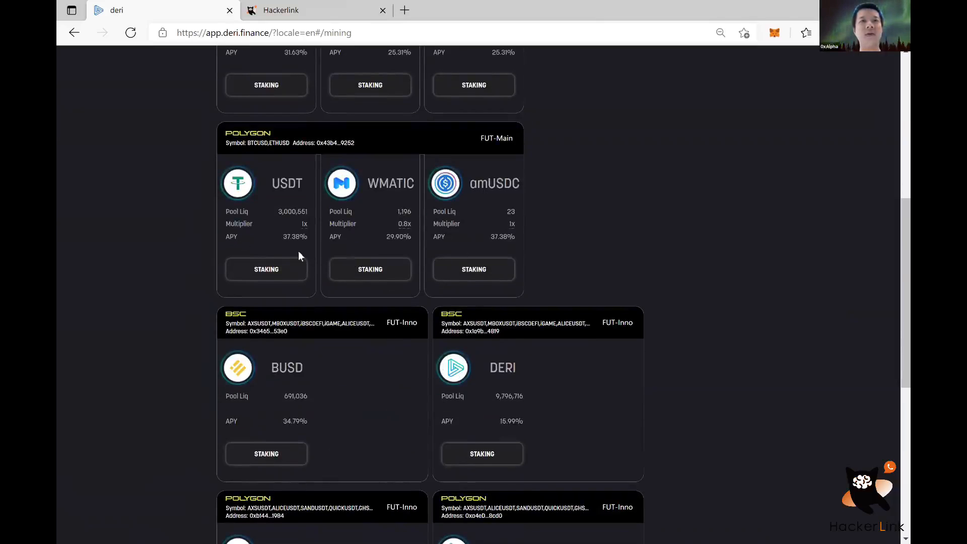
pyautogui.scroll(3)
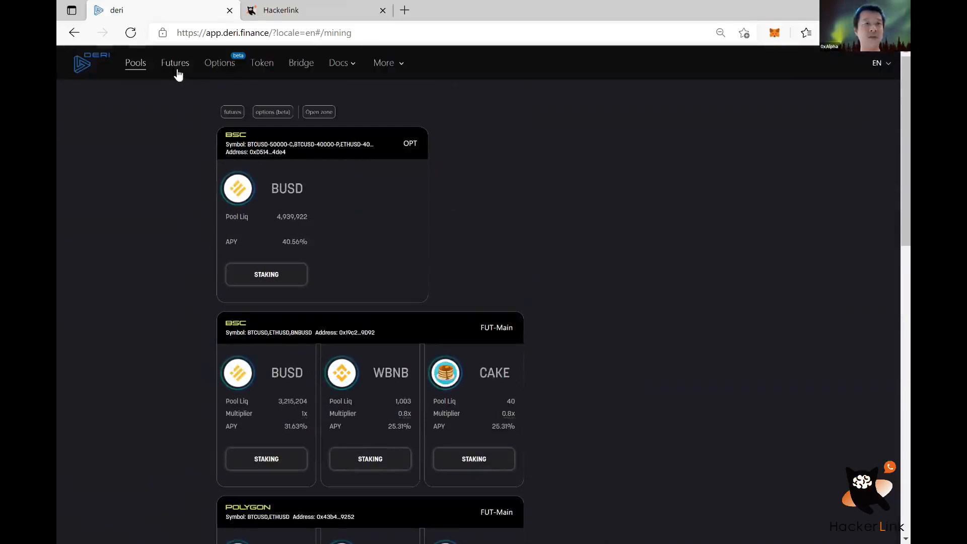
pyautogui.moveTo(174, 71)
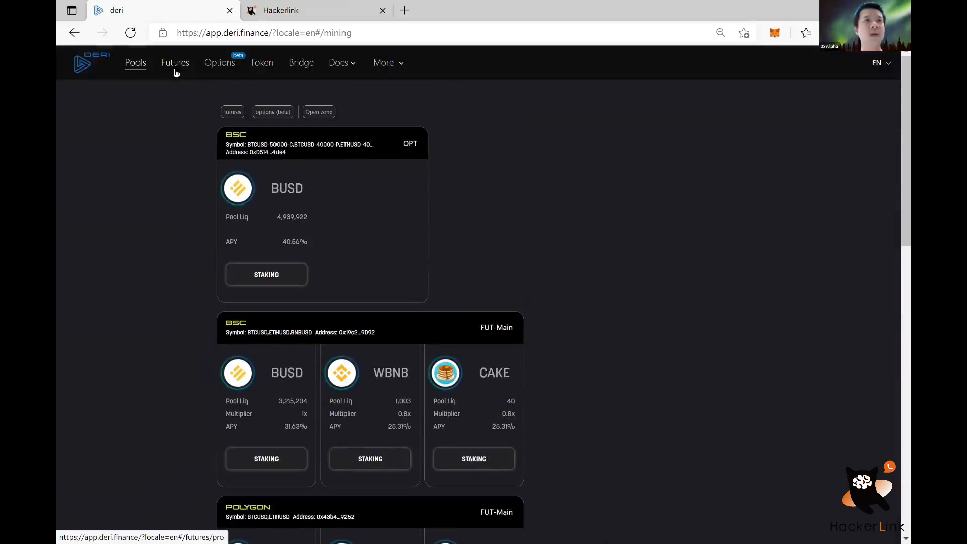
# Go to the Futures page showing the BTCUSD 10x contract and chart.
pyautogui.click(175, 63)
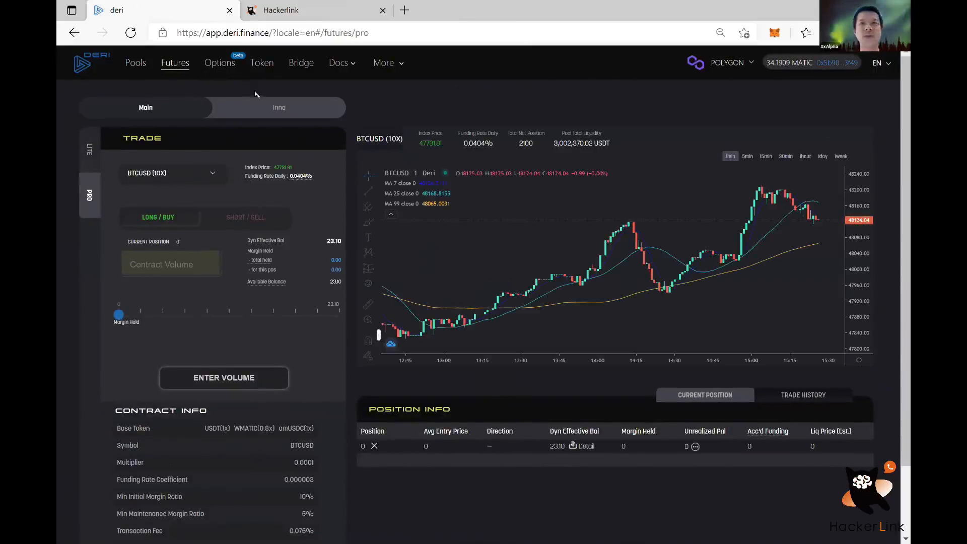
pyautogui.moveTo(239, 110)
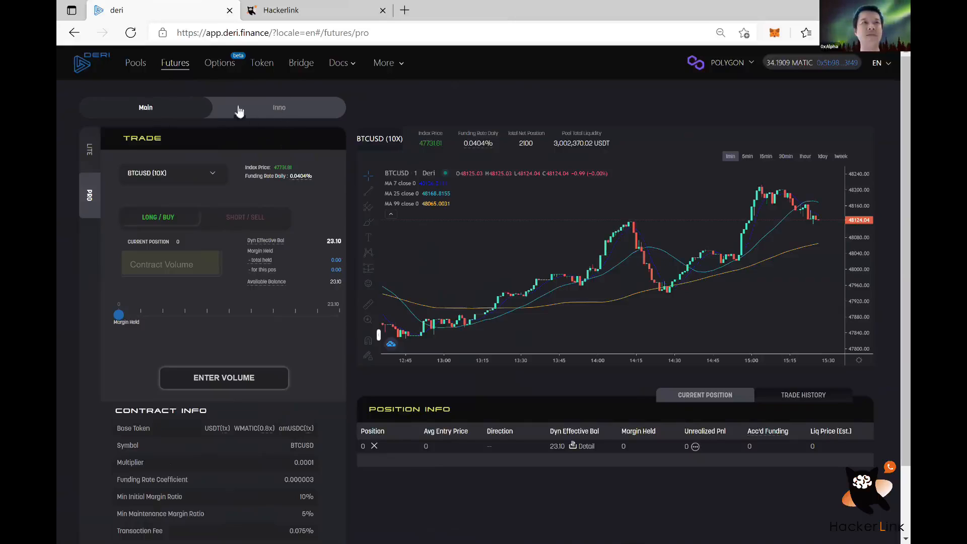
pyautogui.moveTo(286, 116)
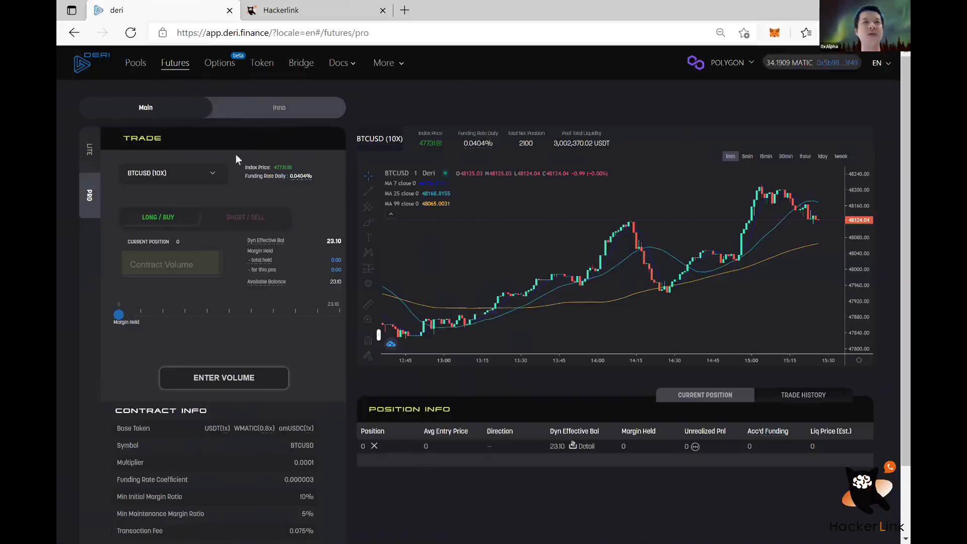
pyautogui.moveTo(213, 182)
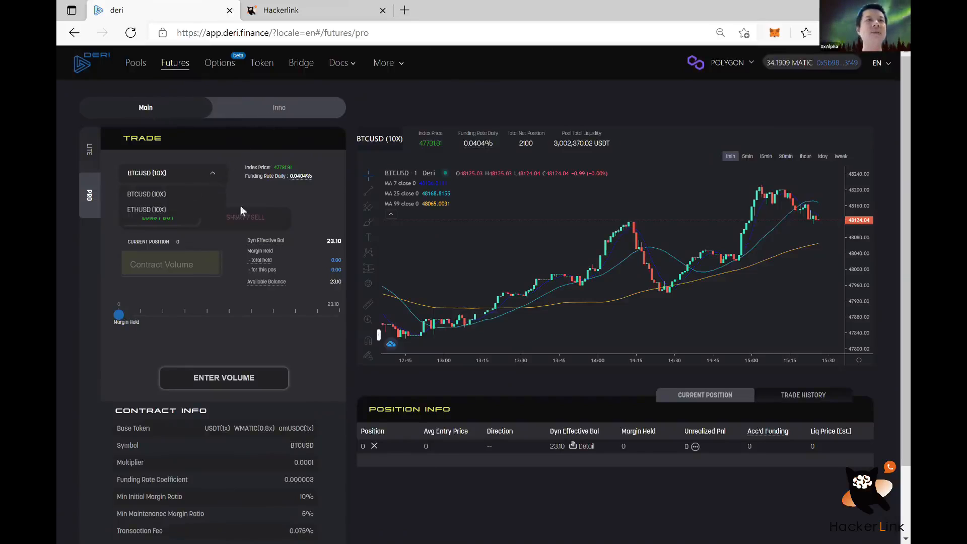
pyautogui.moveTo(320, 200)
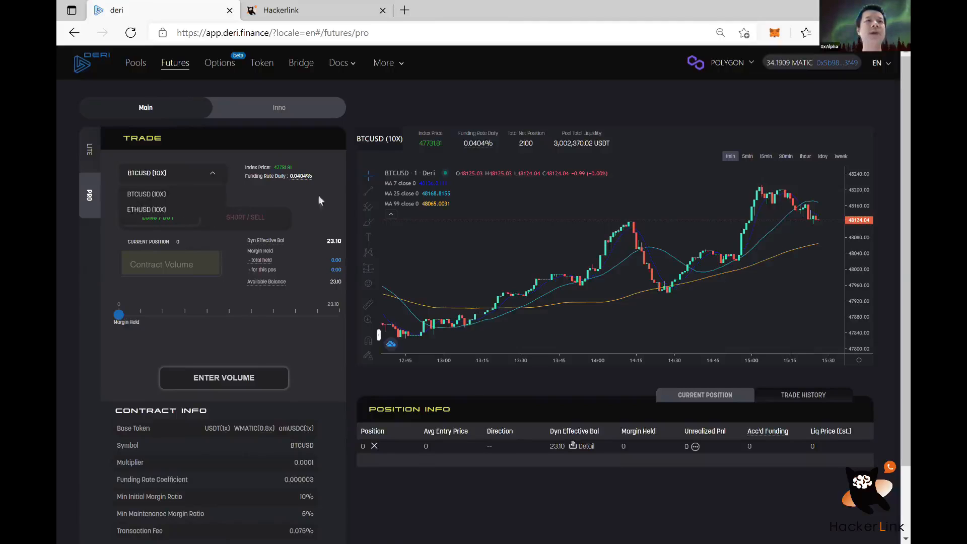
pyautogui.click(278, 107)
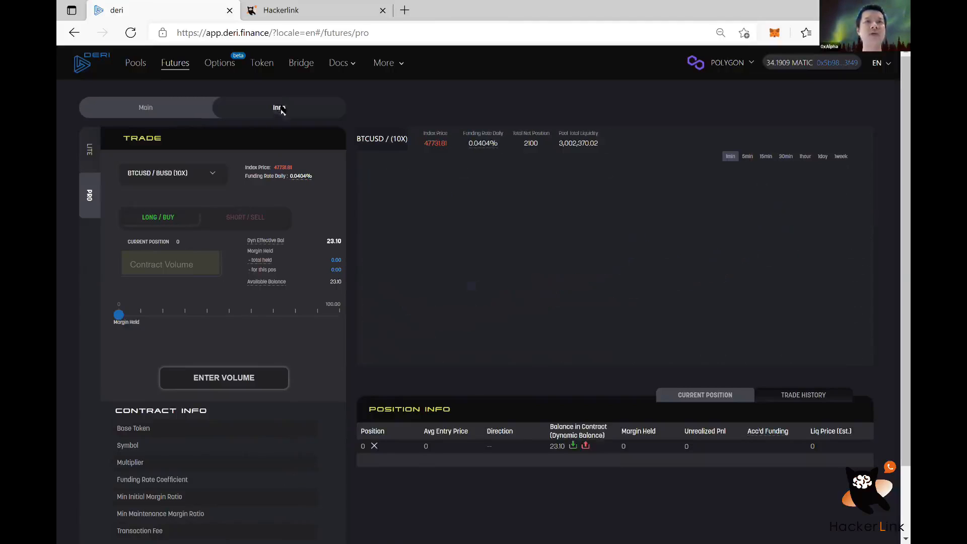
pyautogui.click(279, 108)
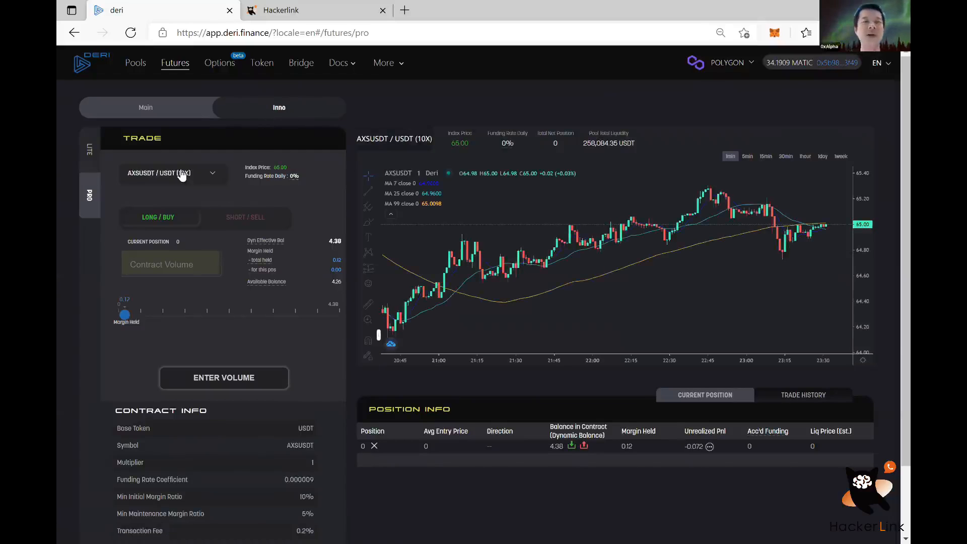
pyautogui.click(171, 173)
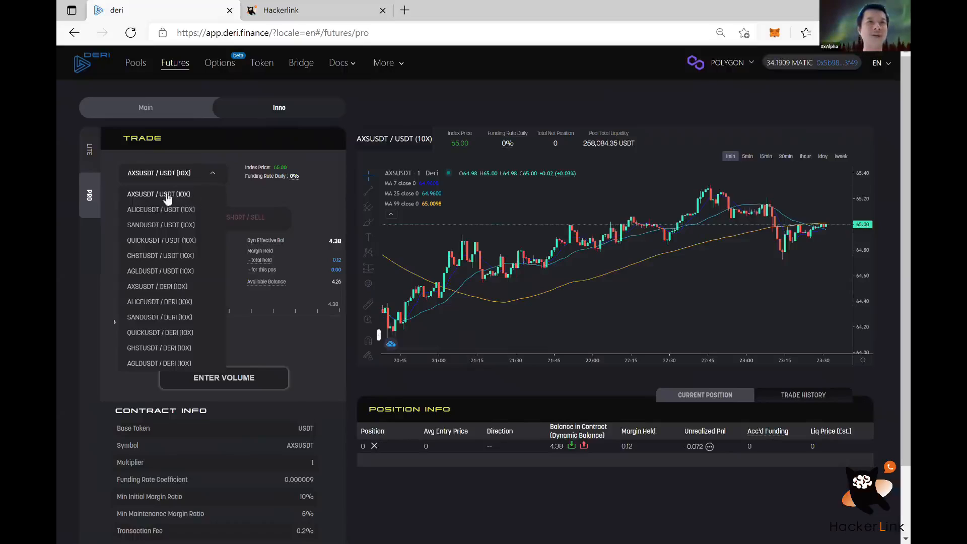
pyautogui.moveTo(161, 262)
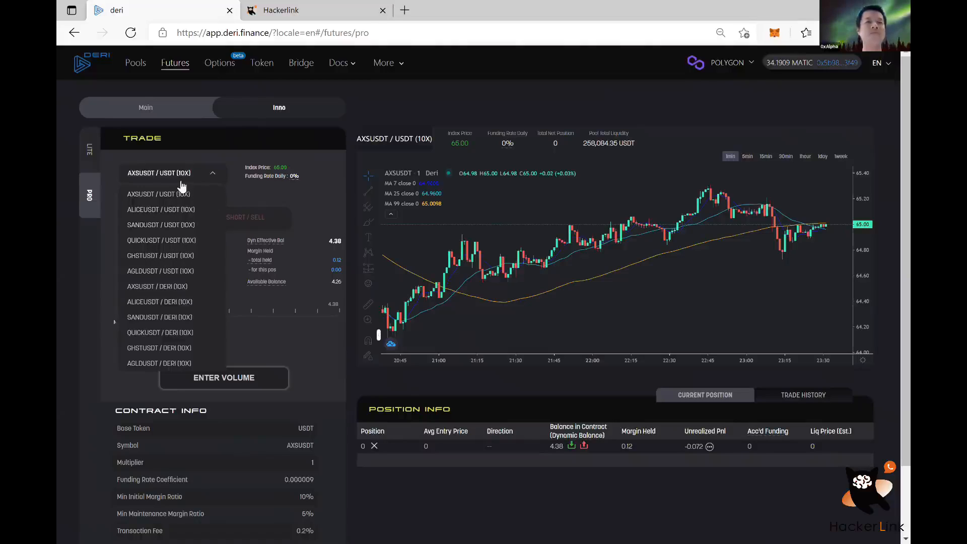
pyautogui.moveTo(174, 207)
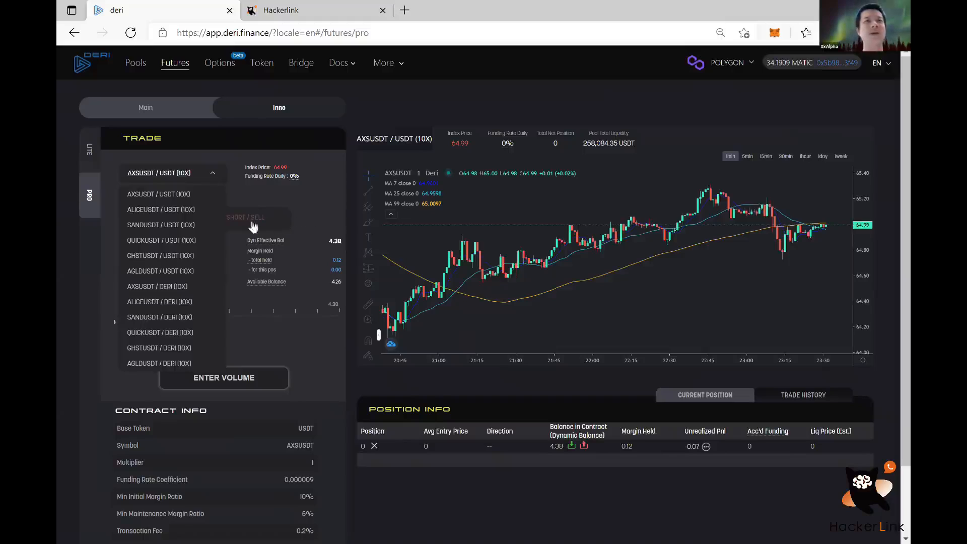
pyautogui.moveTo(204, 200)
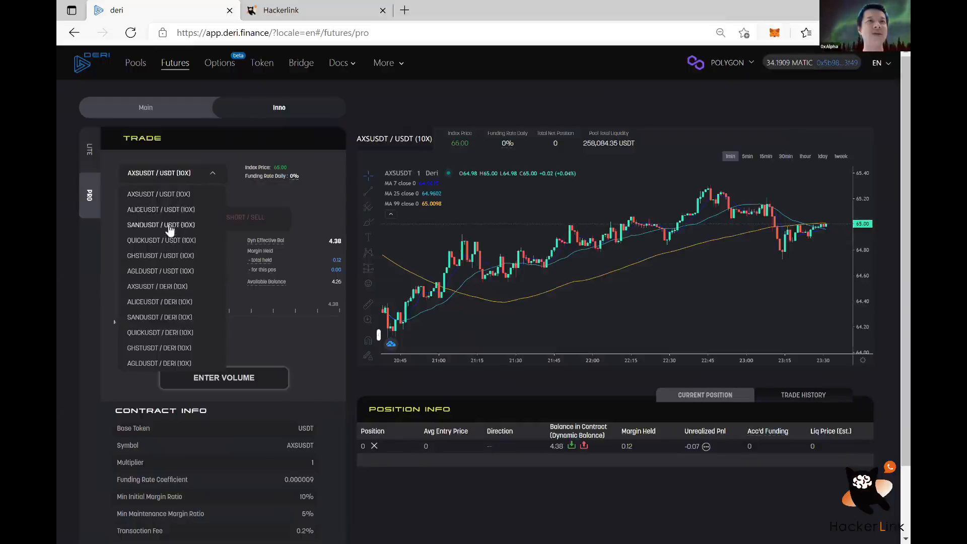
pyautogui.moveTo(160, 249)
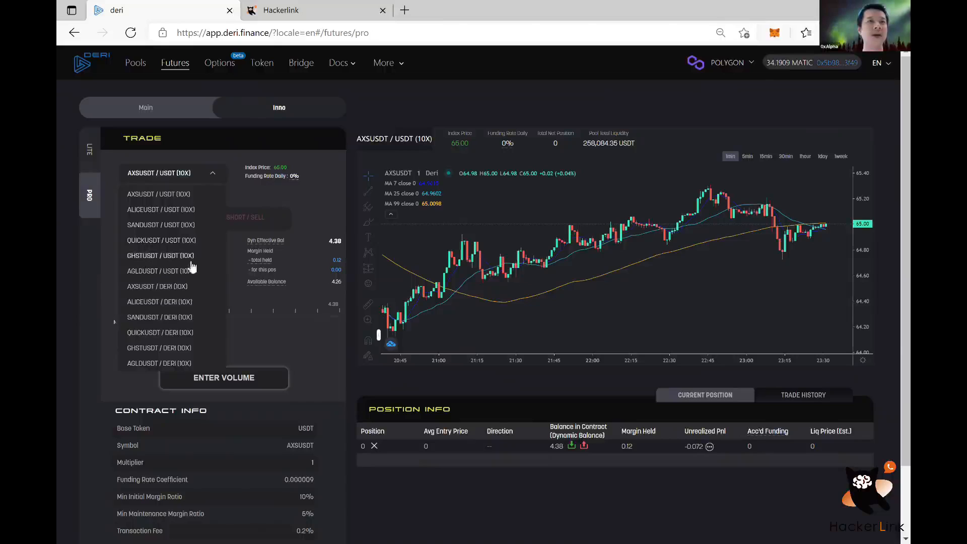
pyautogui.moveTo(149, 280)
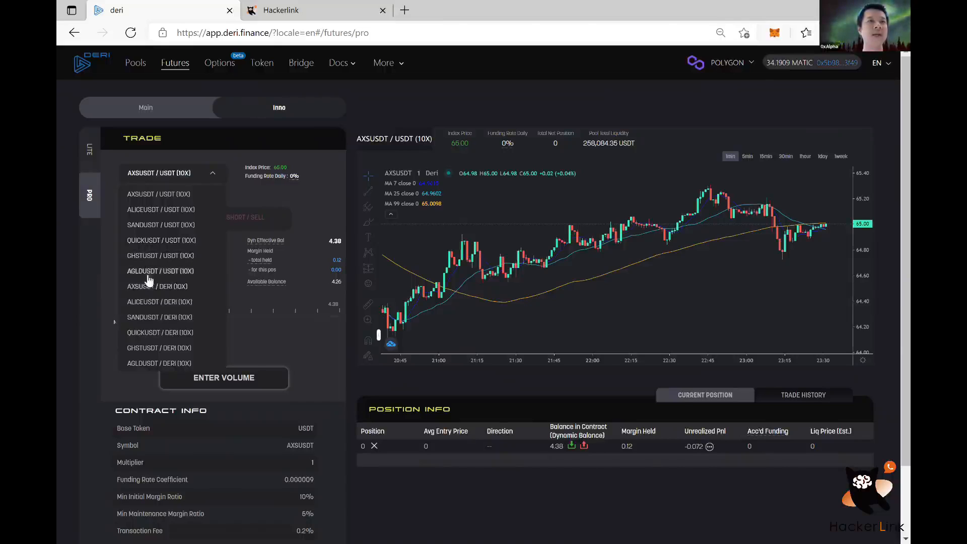
pyautogui.moveTo(251, 282)
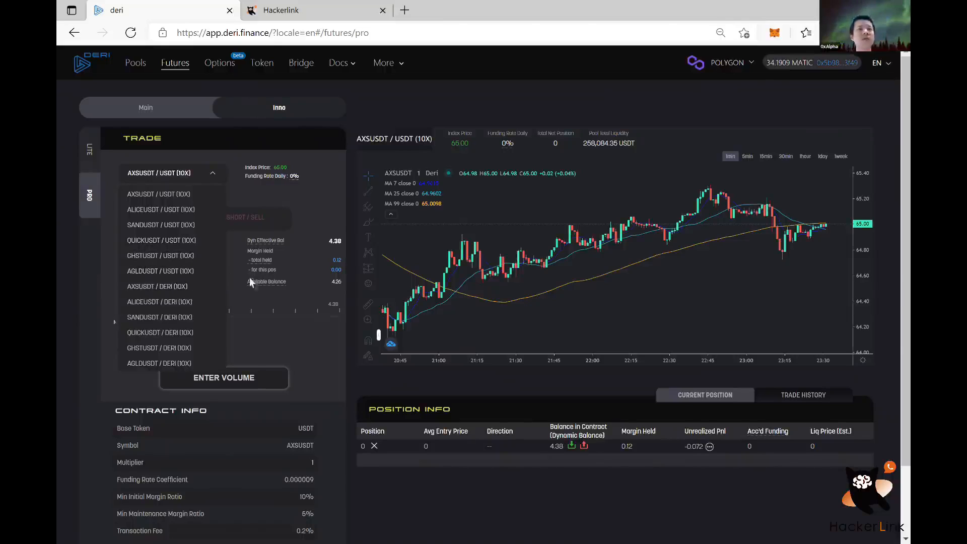
pyautogui.moveTo(269, 191)
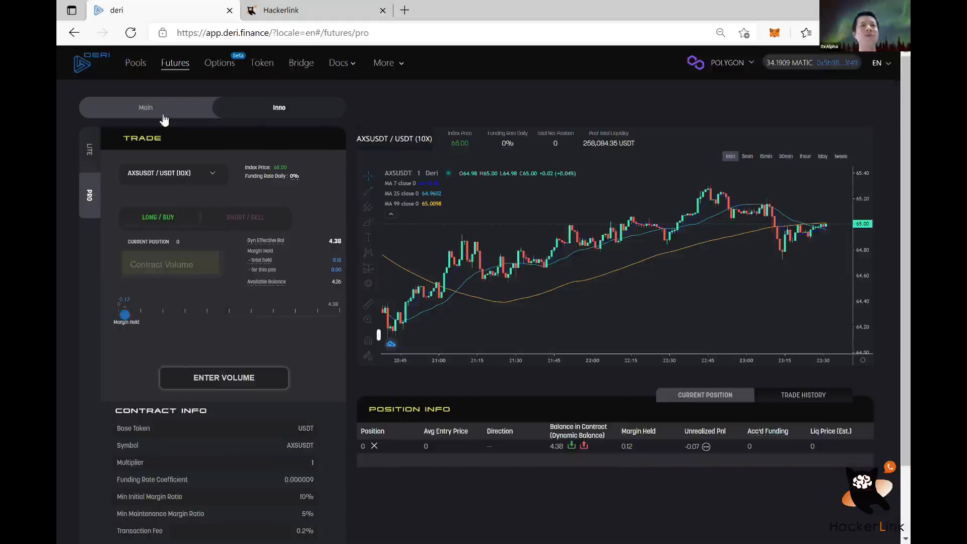
pyautogui.click(278, 108)
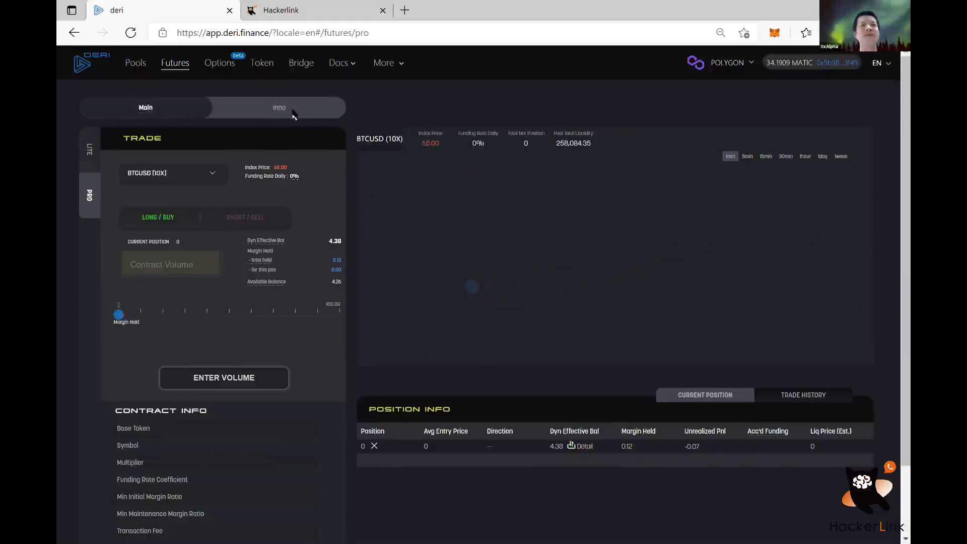
pyautogui.click(279, 107)
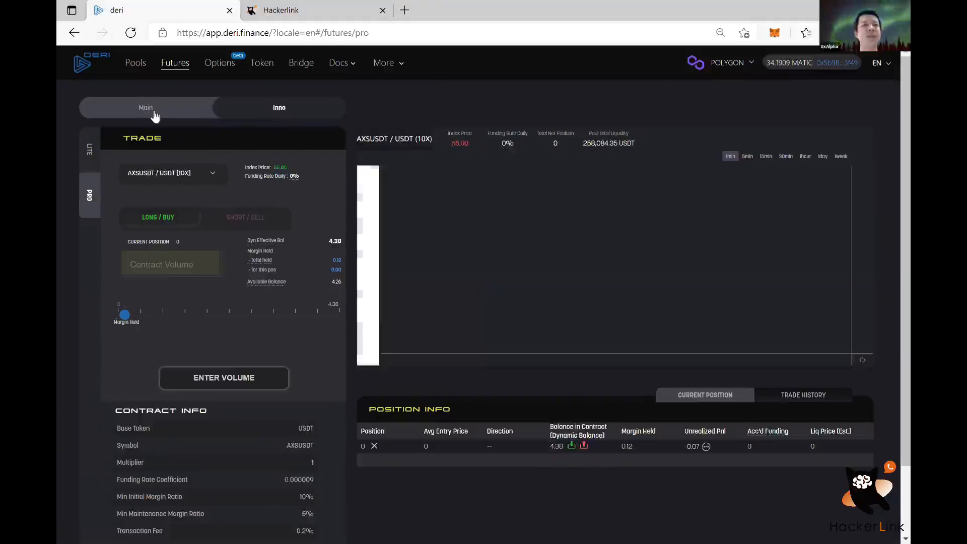
pyautogui.click(279, 107)
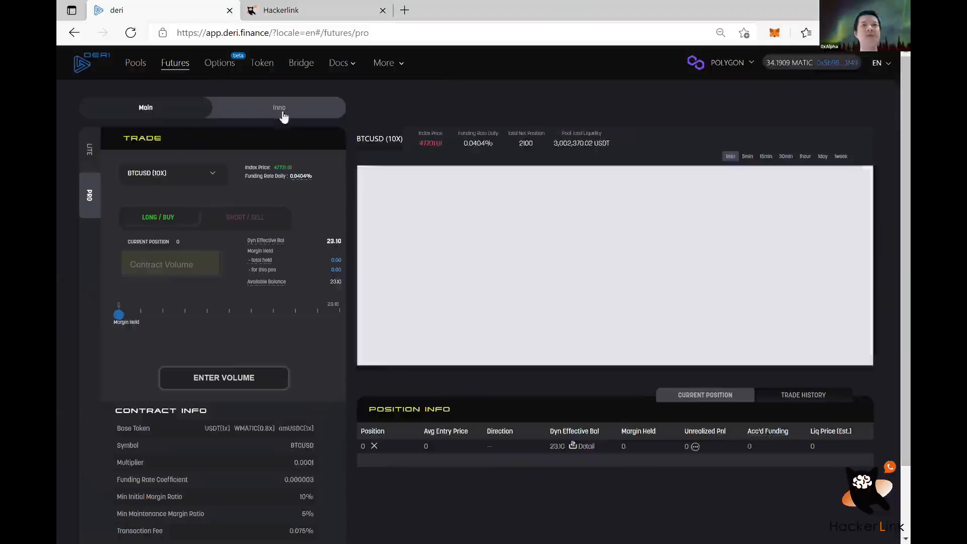
pyautogui.click(279, 107)
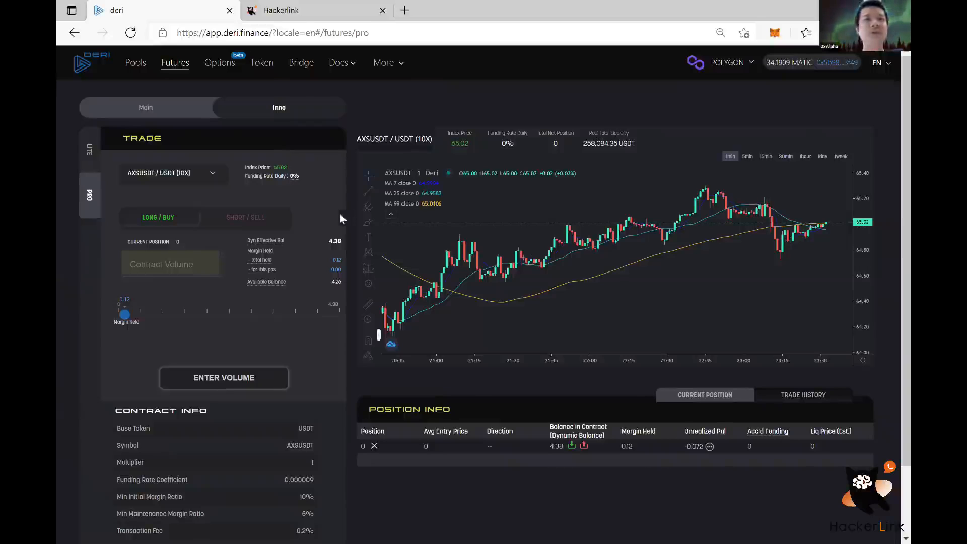
pyautogui.moveTo(162, 118)
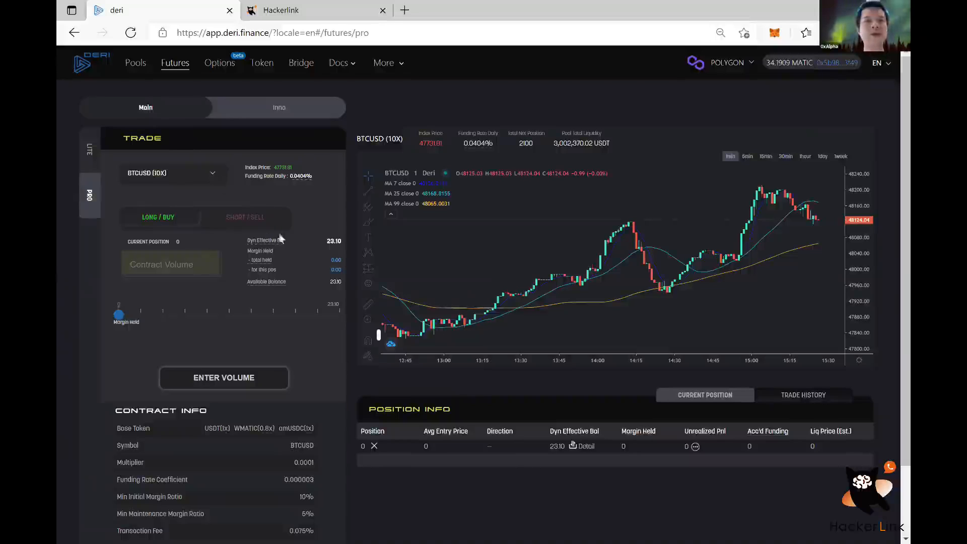
pyautogui.moveTo(272, 243)
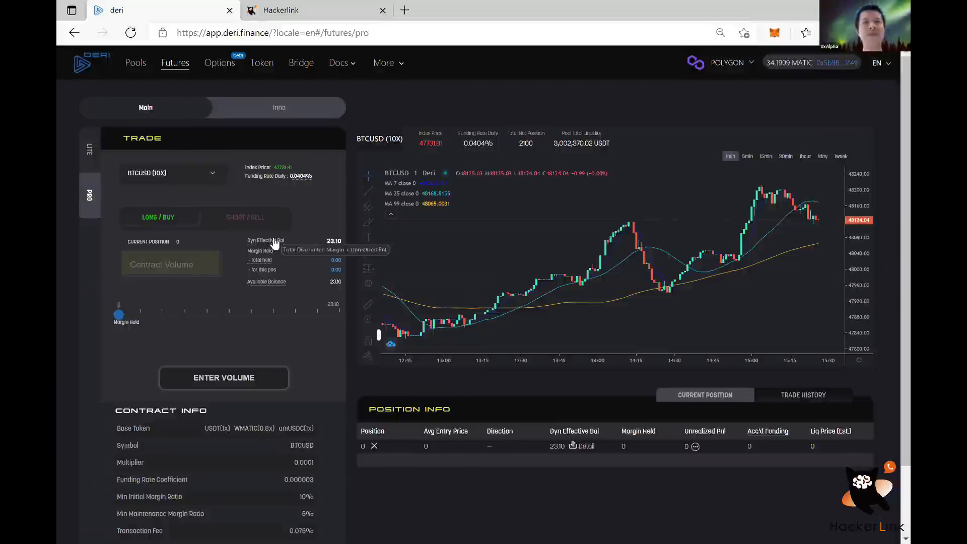
pyautogui.moveTo(343, 248)
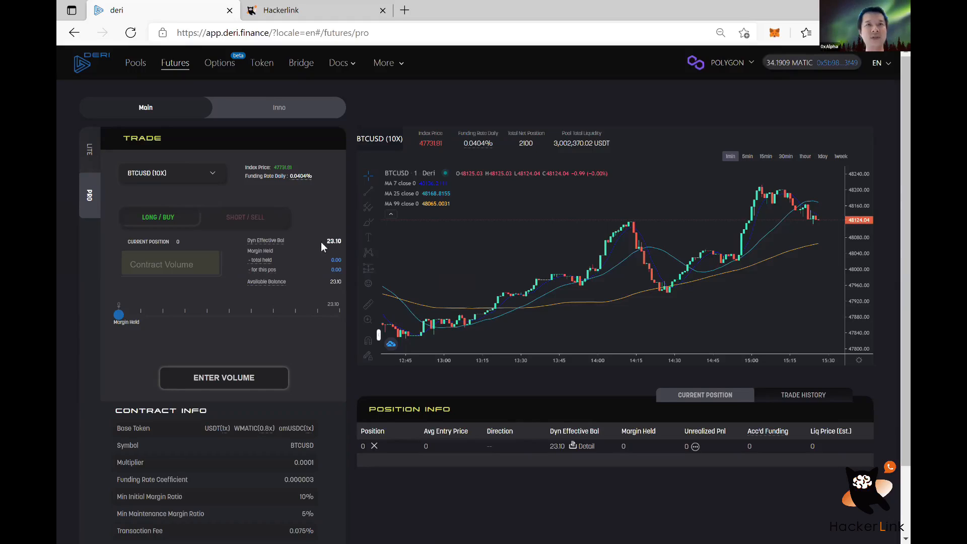
pyautogui.moveTo(343, 245)
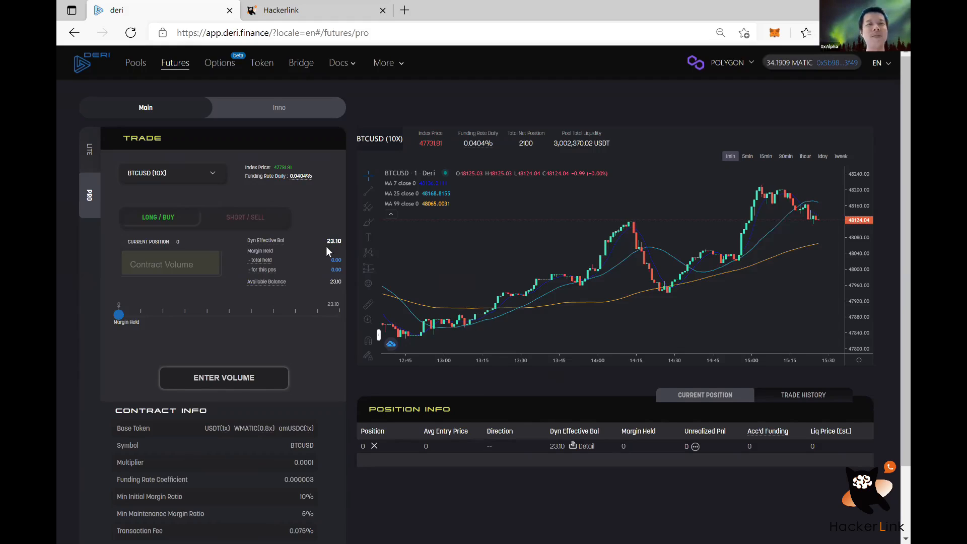
pyautogui.moveTo(328, 268)
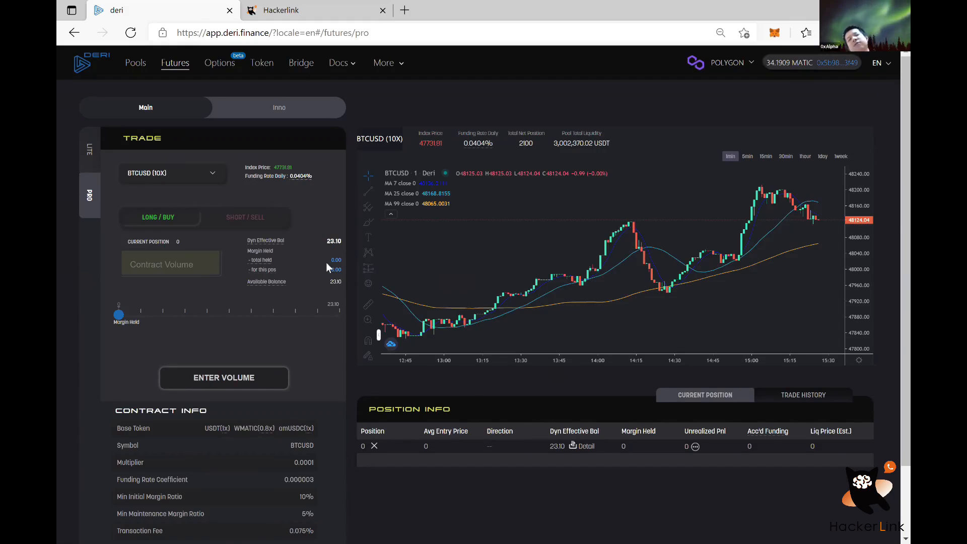
pyautogui.moveTo(312, 299)
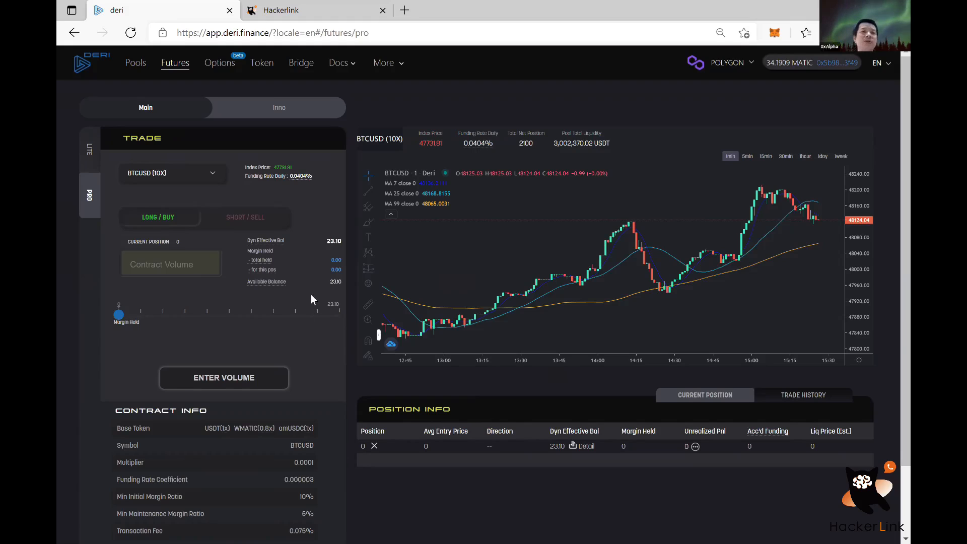
pyautogui.moveTo(238, 394)
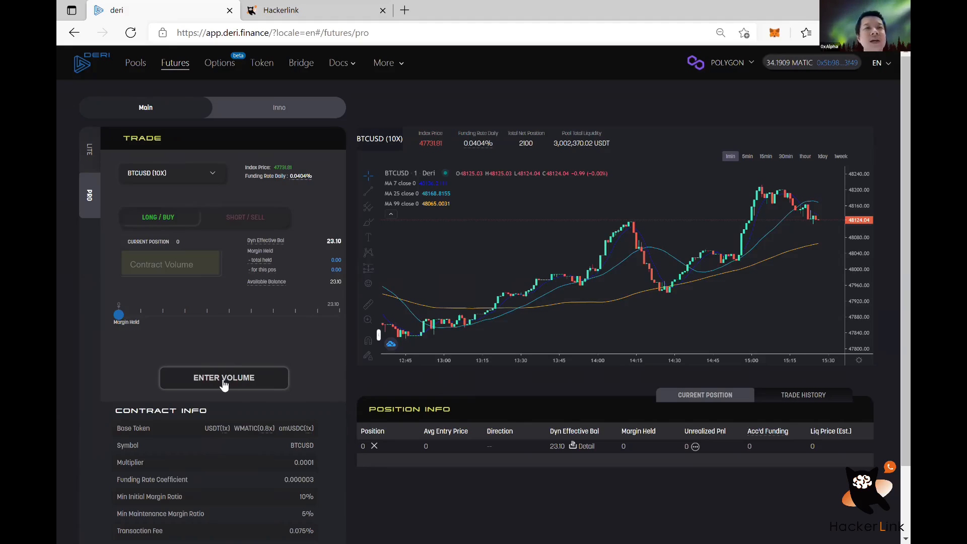
pyautogui.moveTo(236, 373)
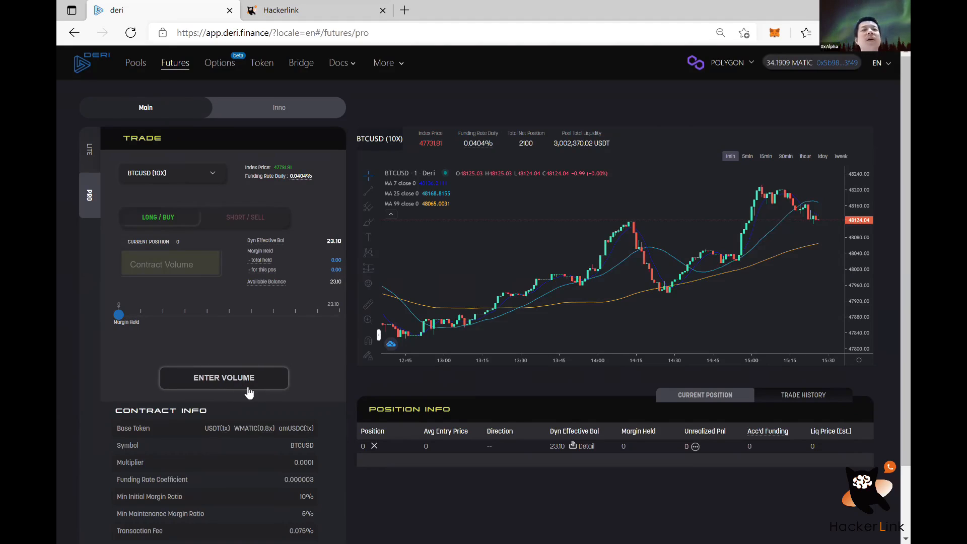
pyautogui.moveTo(280, 370)
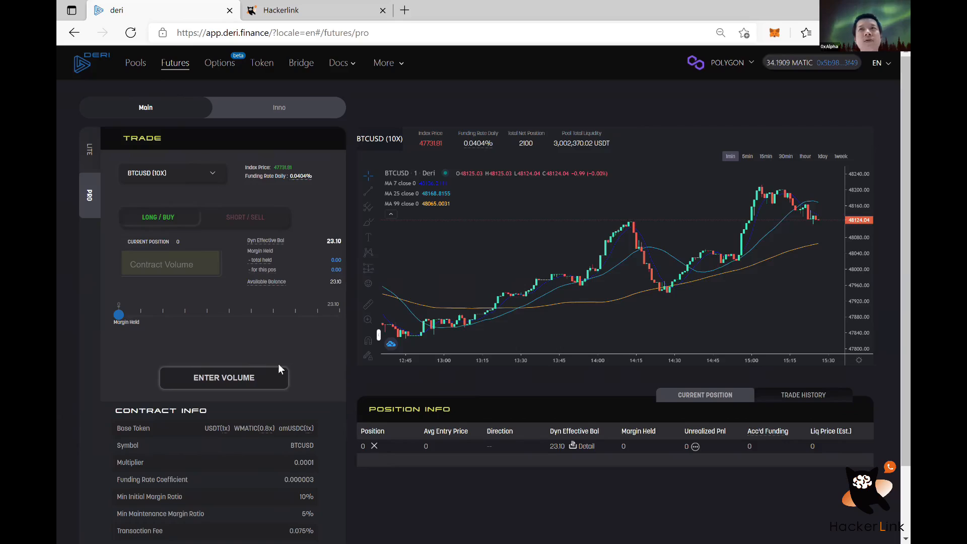
pyautogui.moveTo(228, 392)
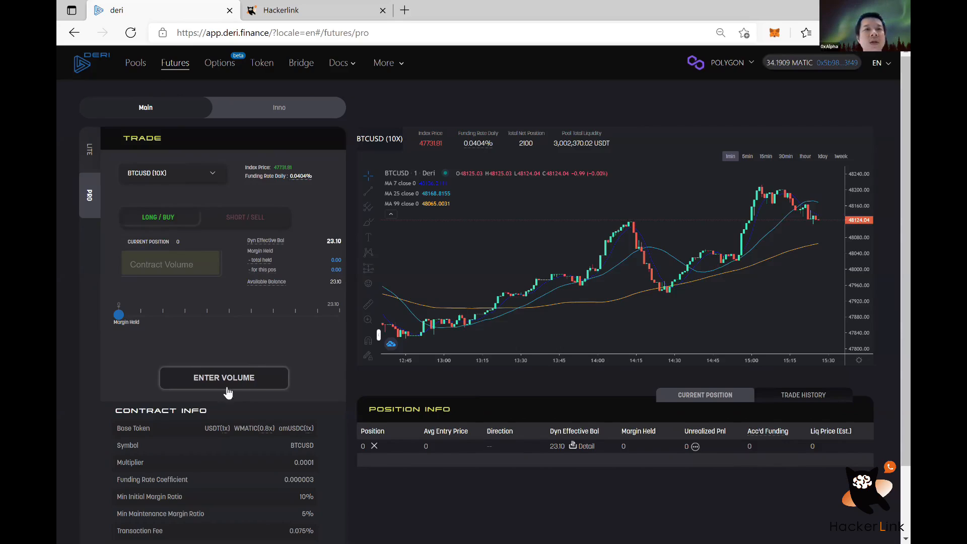
pyautogui.moveTo(218, 372)
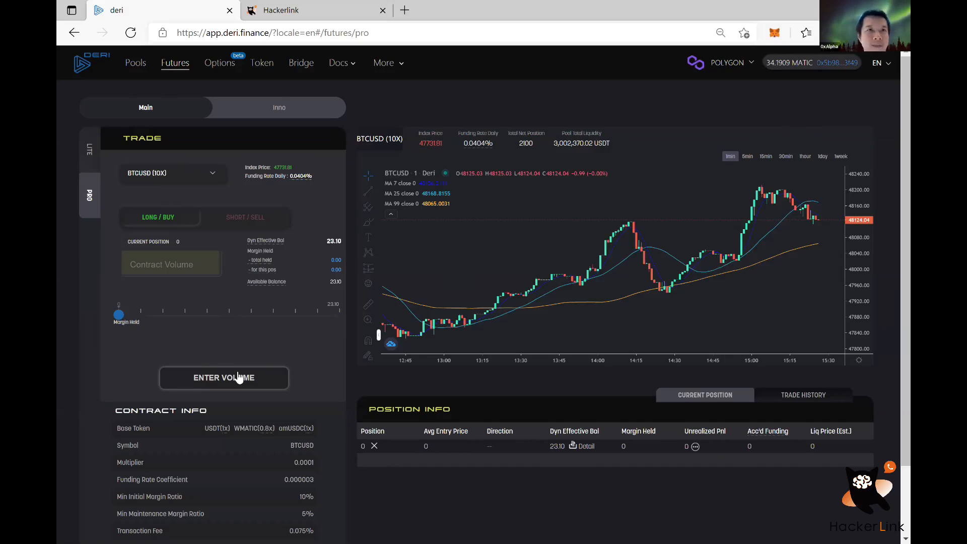
pyautogui.moveTo(312, 248)
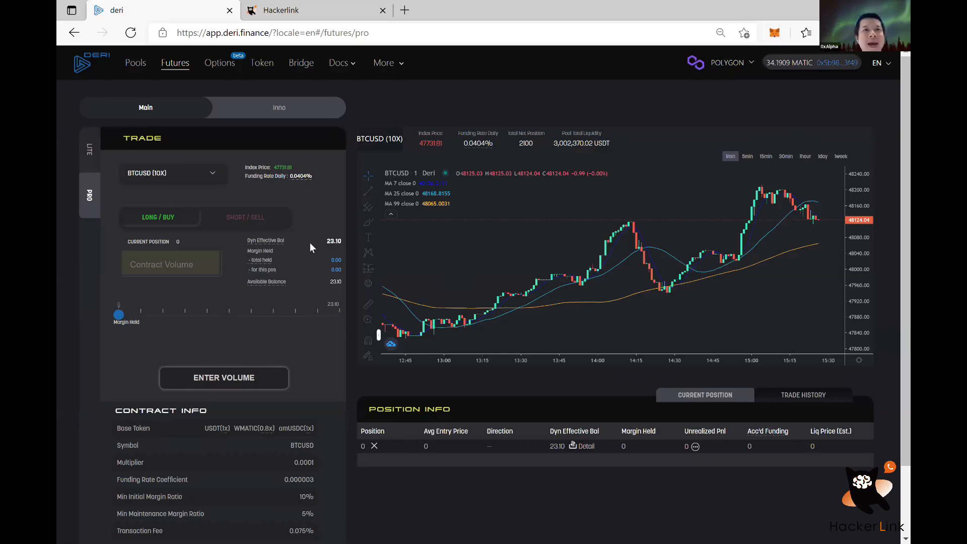
pyautogui.moveTo(326, 248)
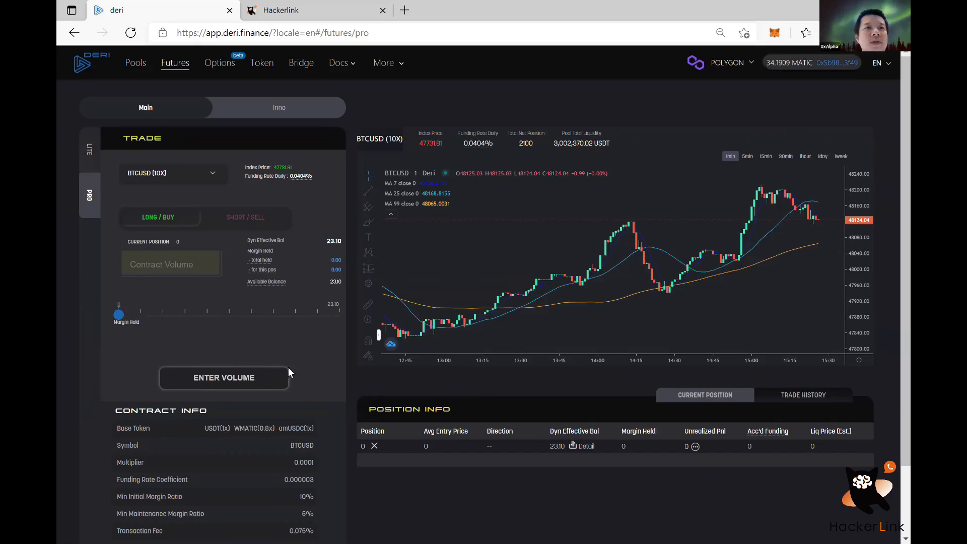
pyautogui.moveTo(268, 312)
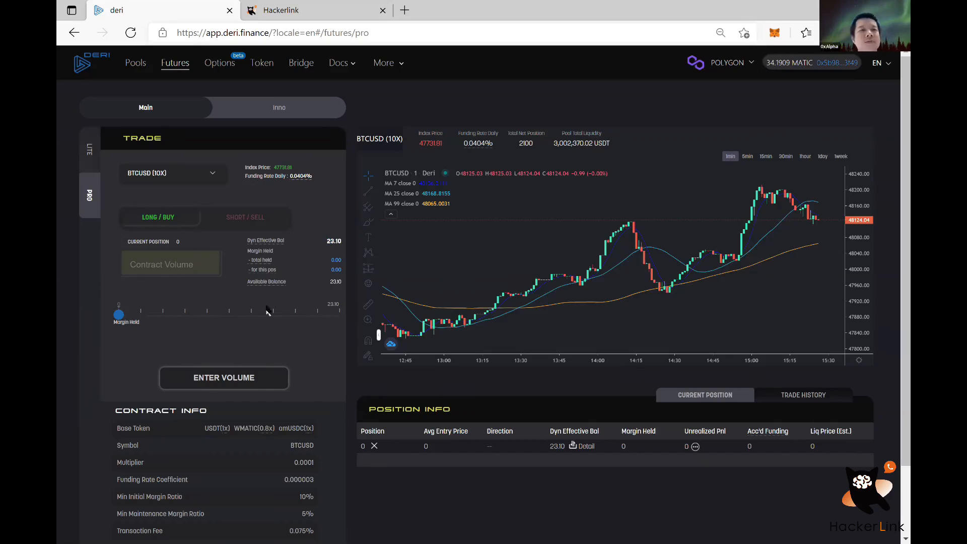
# Enter a Contract Volume of 1 for the BTCUSD 10x long order.
pyautogui.click(180, 264)
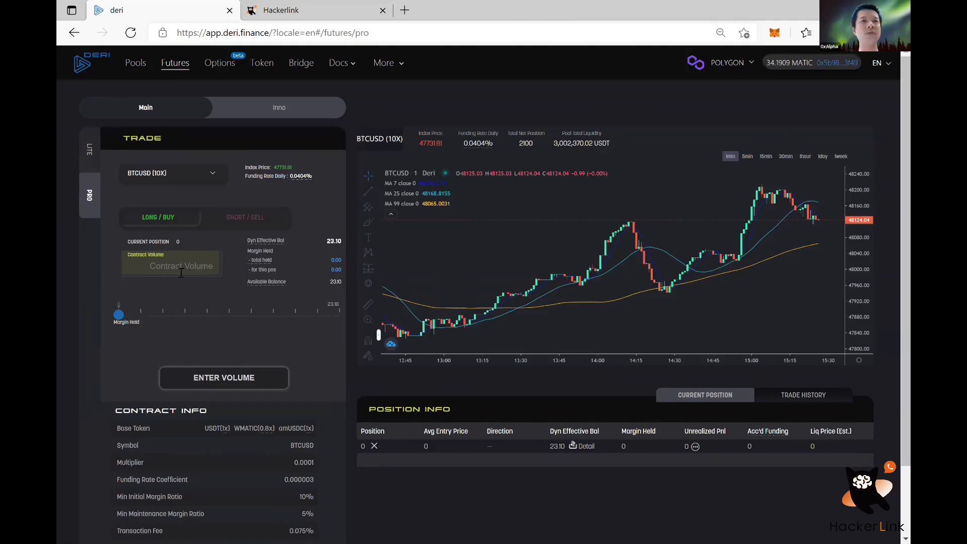
pyautogui.write('1')
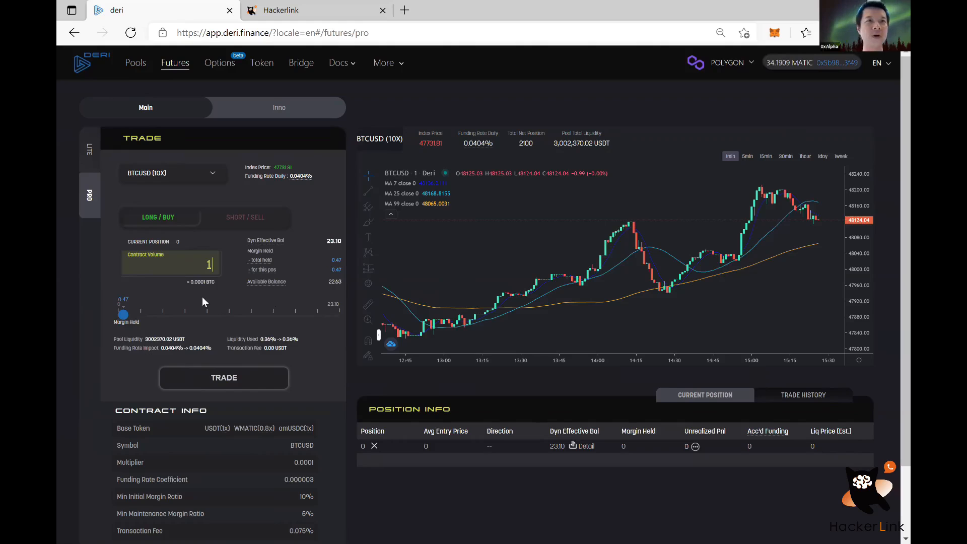
pyautogui.moveTo(215, 418)
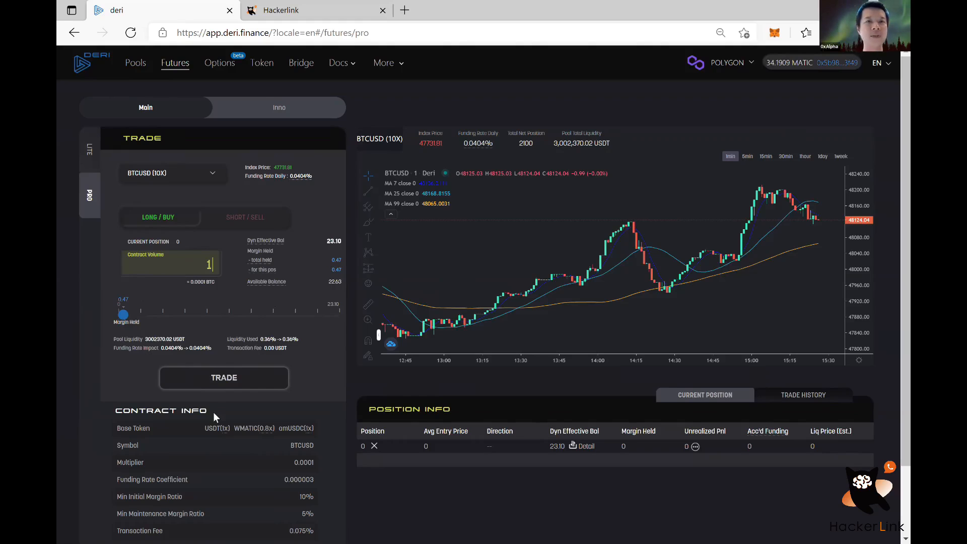
pyautogui.scroll(-3)
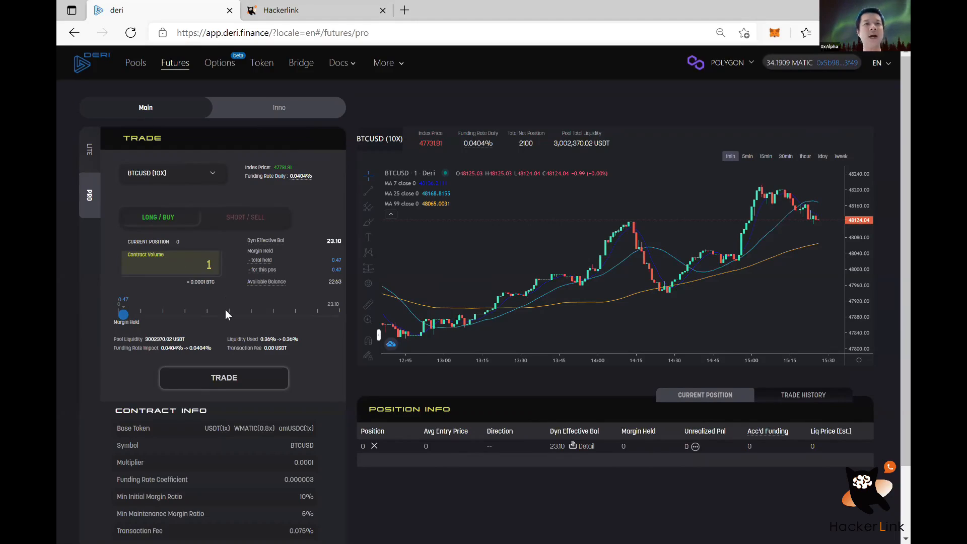
pyautogui.moveTo(239, 379)
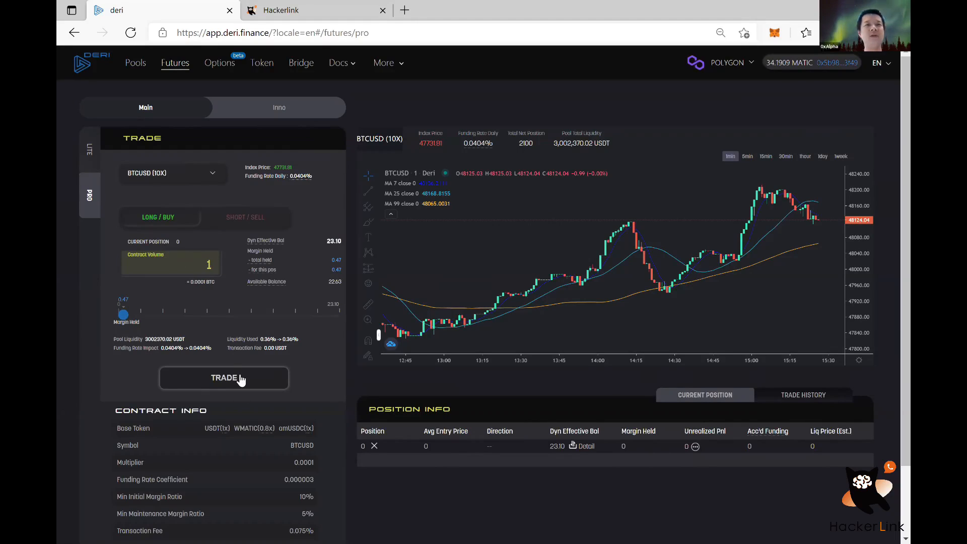
# Bring up the confirmation for the BTCUSD long, first at 1 then at 10 contracts.
pyautogui.click(224, 378)
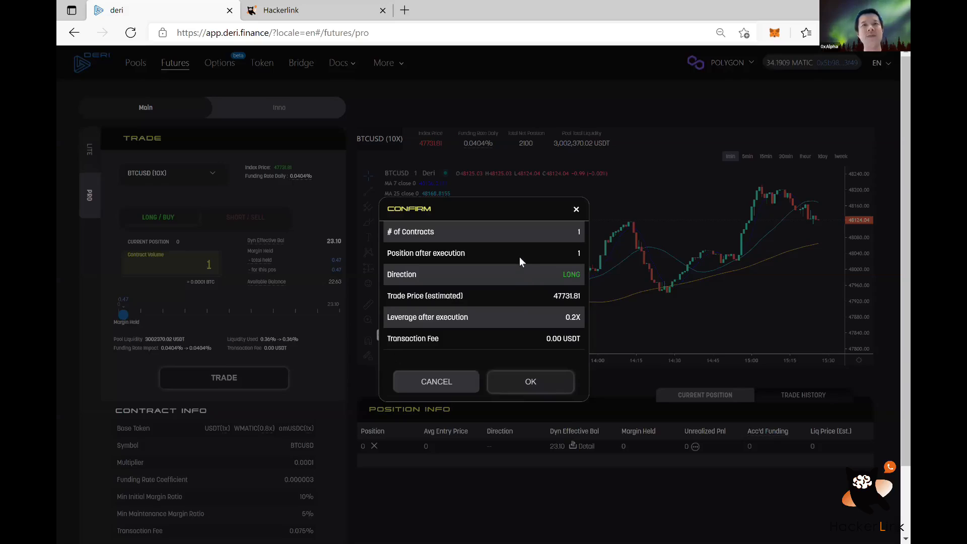
pyautogui.moveTo(423, 223)
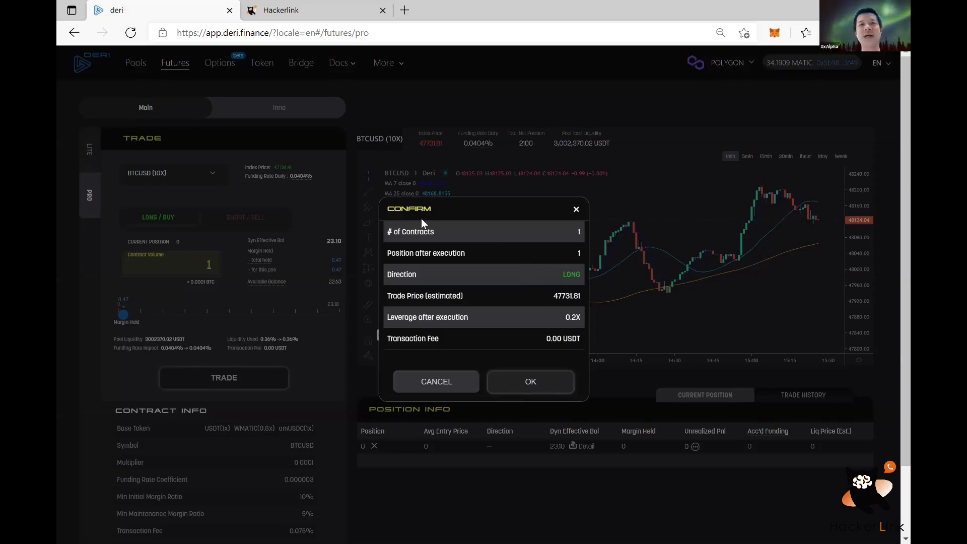
pyautogui.moveTo(439, 221)
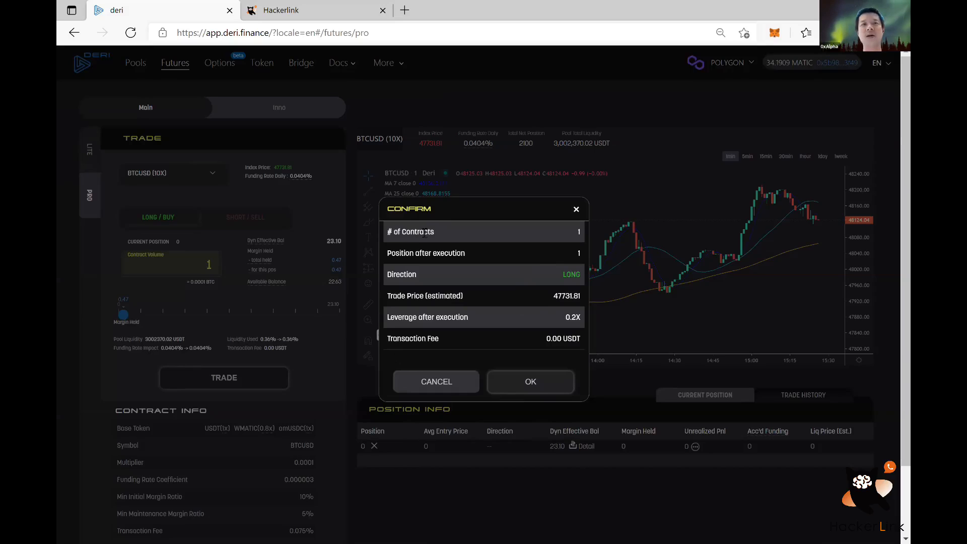
pyautogui.moveTo(556, 240)
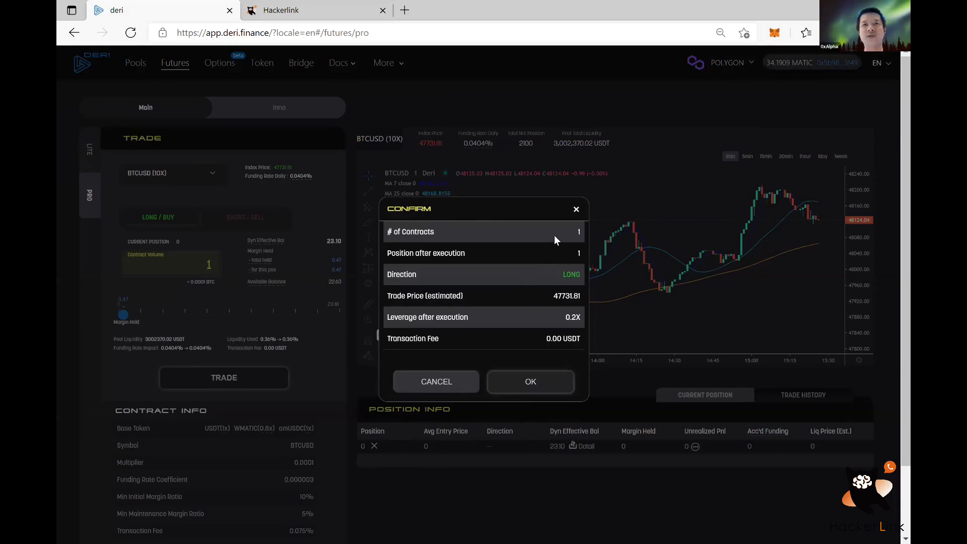
pyautogui.moveTo(309, 319)
pyautogui.write('0')
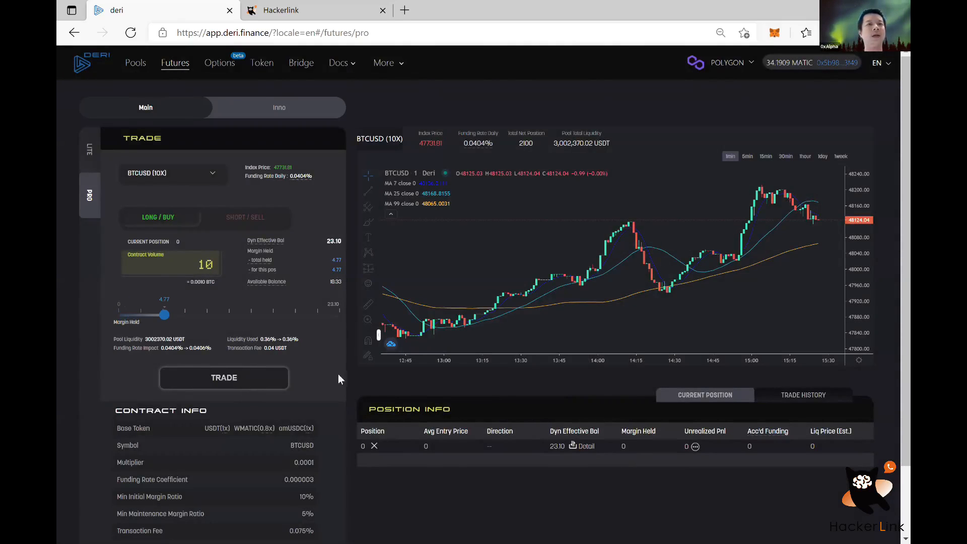
pyautogui.click(223, 378)
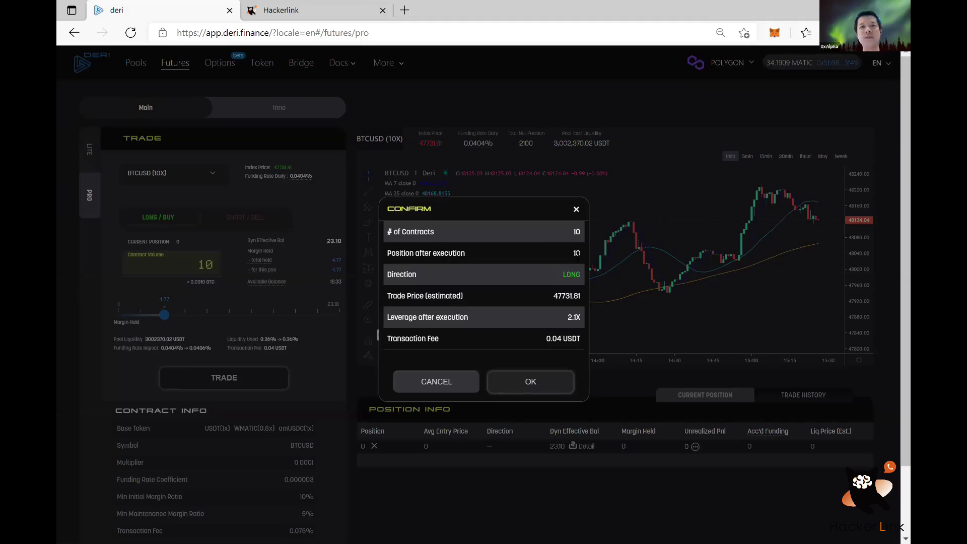
pyautogui.moveTo(540, 278)
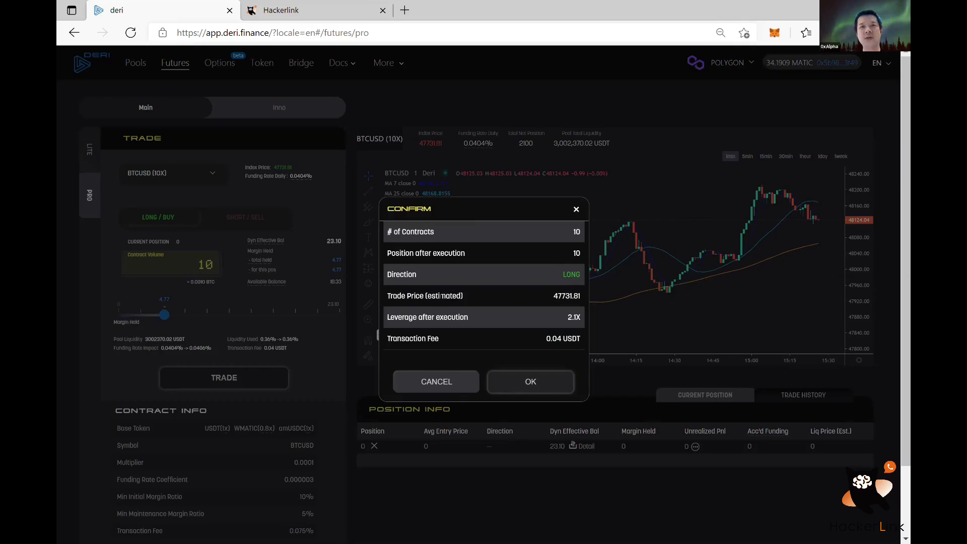
pyautogui.moveTo(552, 298)
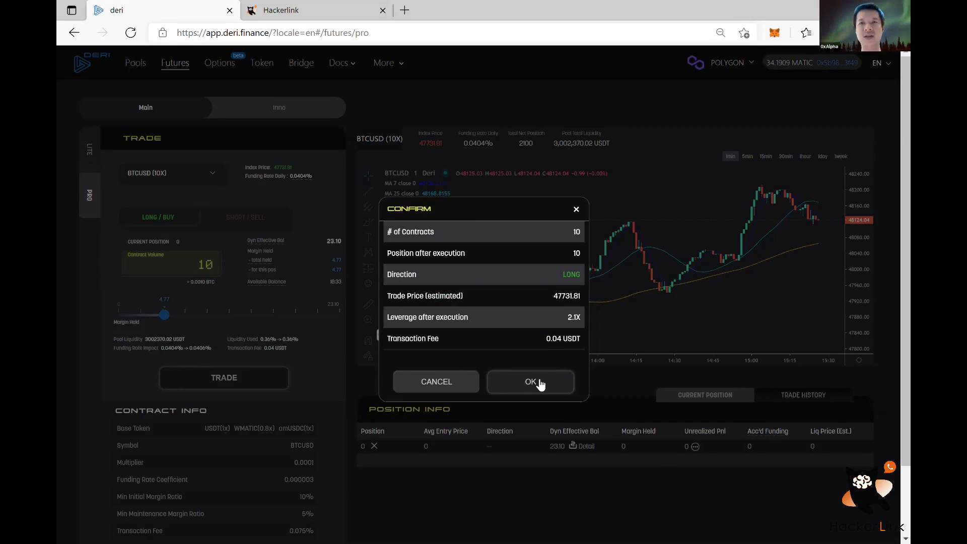
# Confirm the 10-contract BTCUSD long so it goes pending.
pyautogui.click(531, 382)
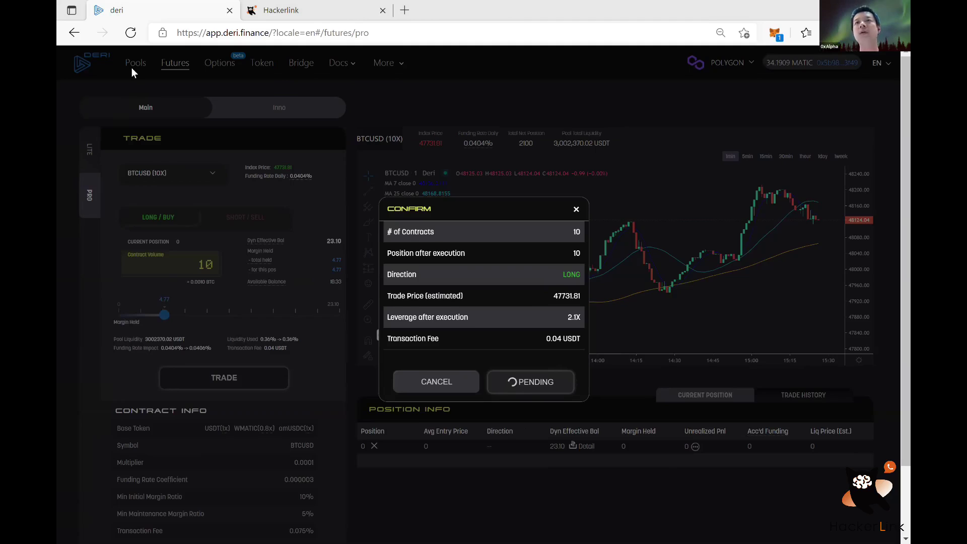
pyautogui.moveTo(505, 388)
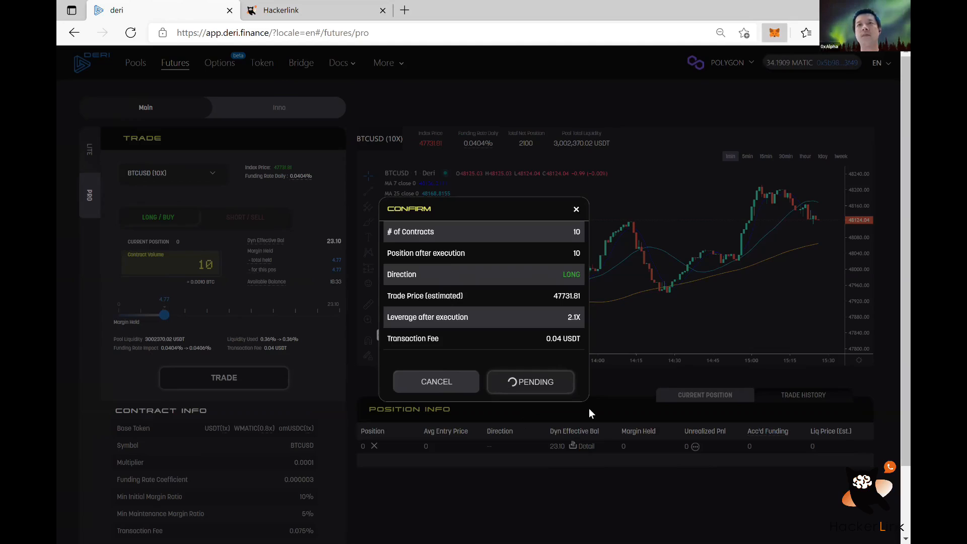
# Speed up the pending trade in MetaMask with a gas price of 6 GWEI and save.
pyautogui.click(774, 32)
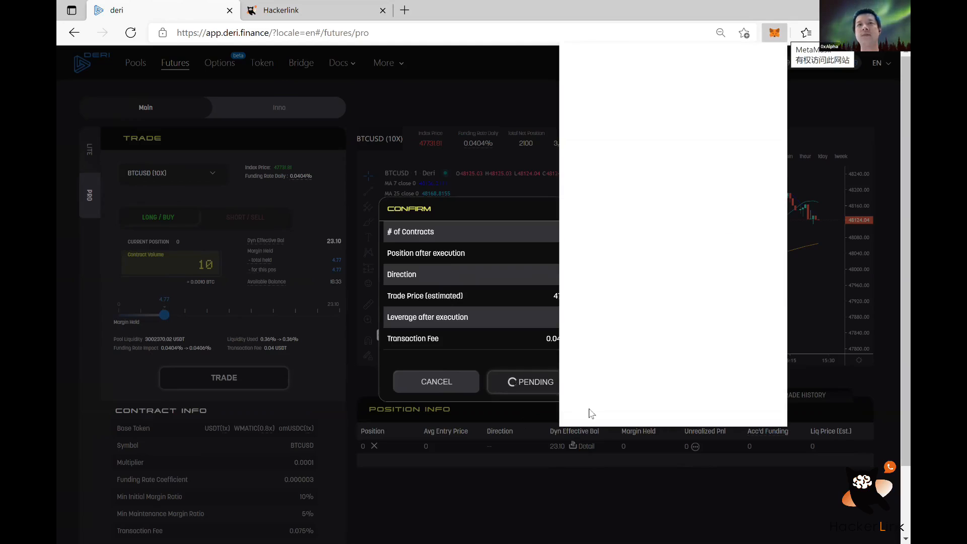
pyautogui.click(775, 32)
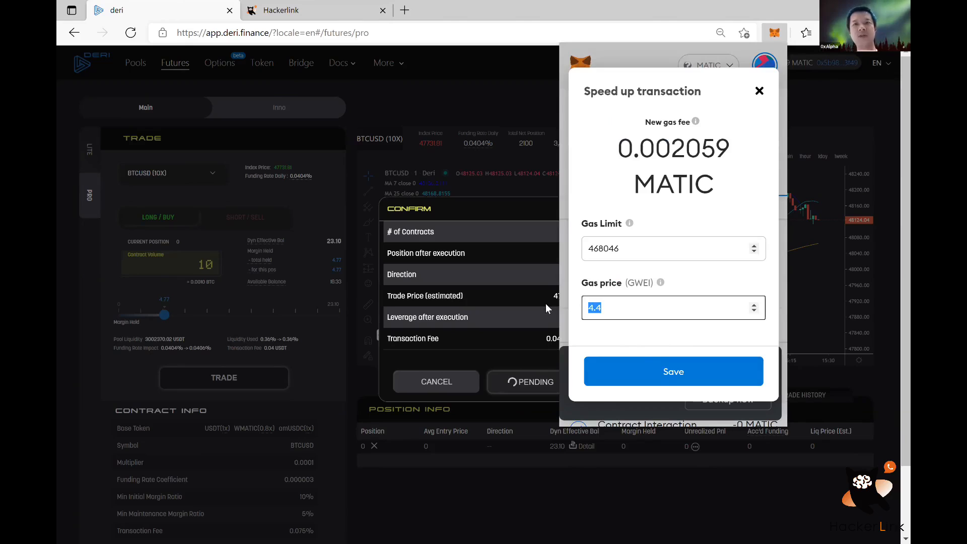
pyautogui.write('6')
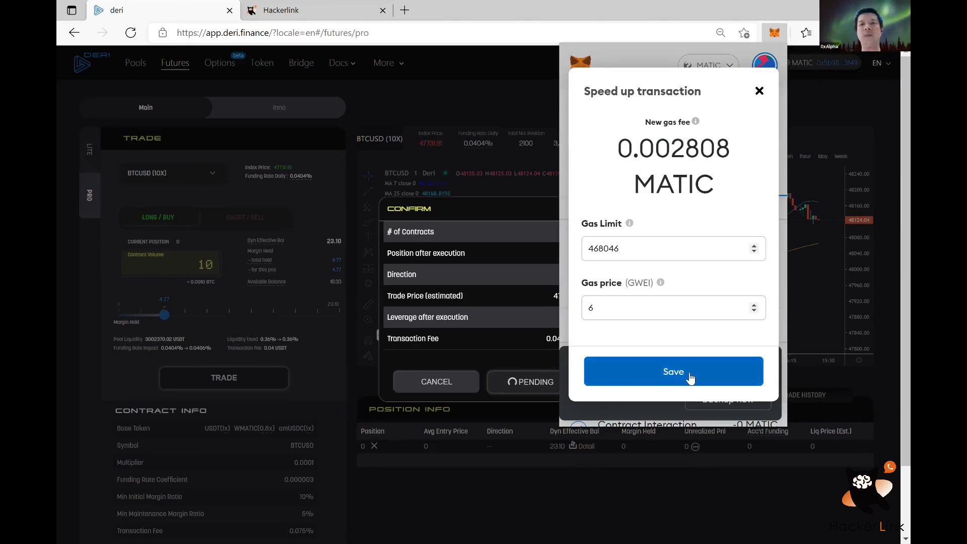
pyautogui.click(673, 372)
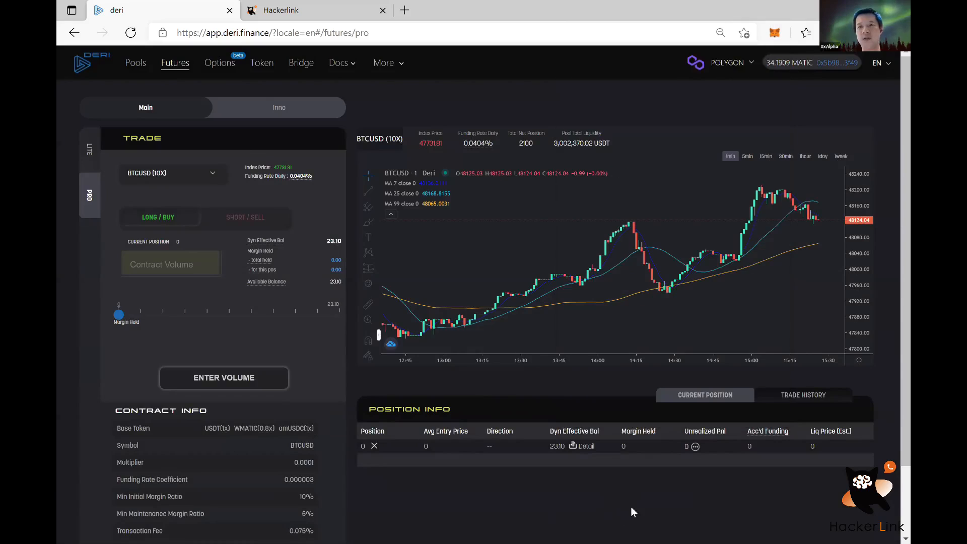
pyautogui.moveTo(613, 508)
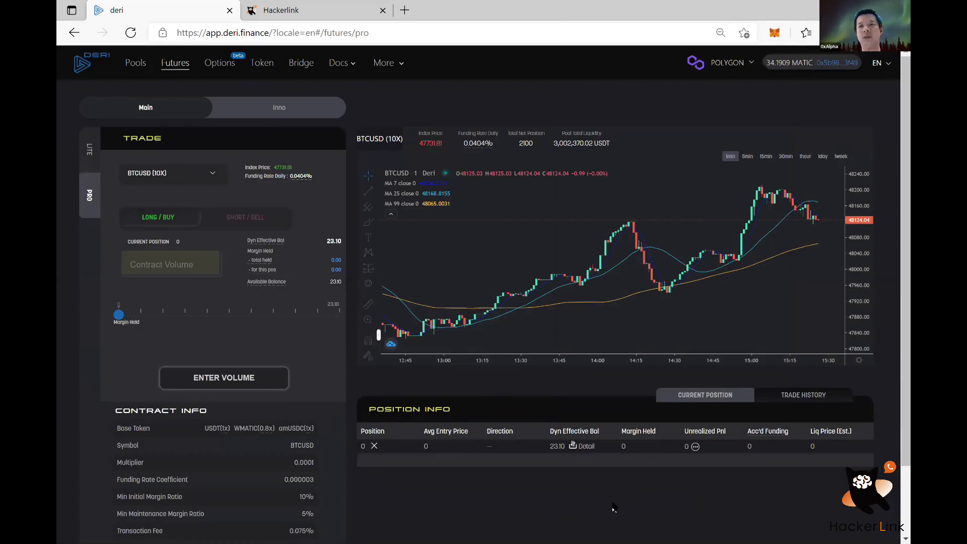
pyautogui.moveTo(474, 504)
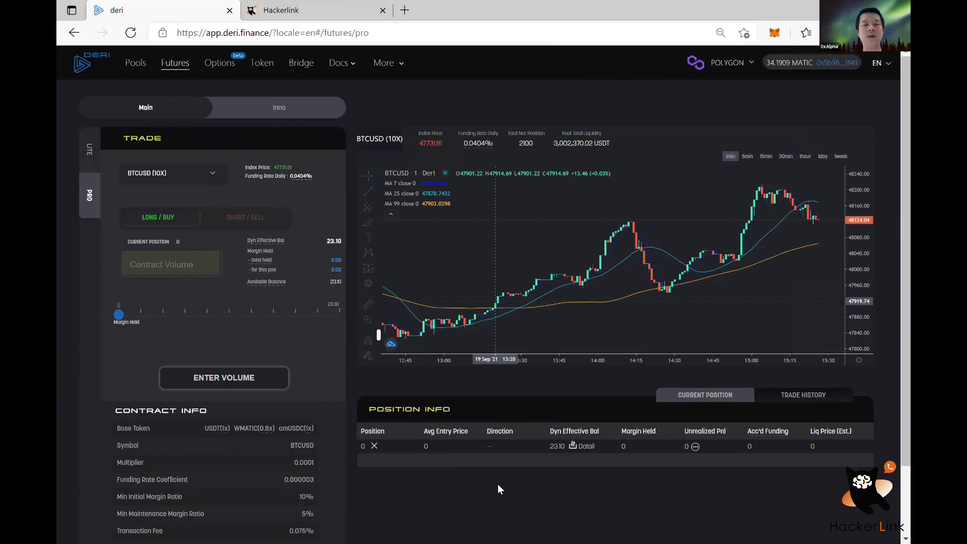
pyautogui.moveTo(353, 275)
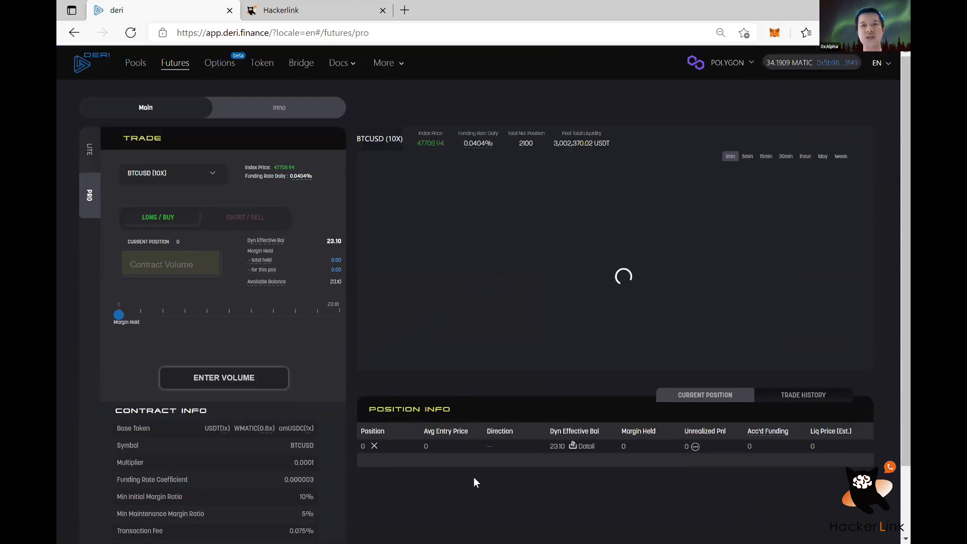
pyautogui.moveTo(455, 402)
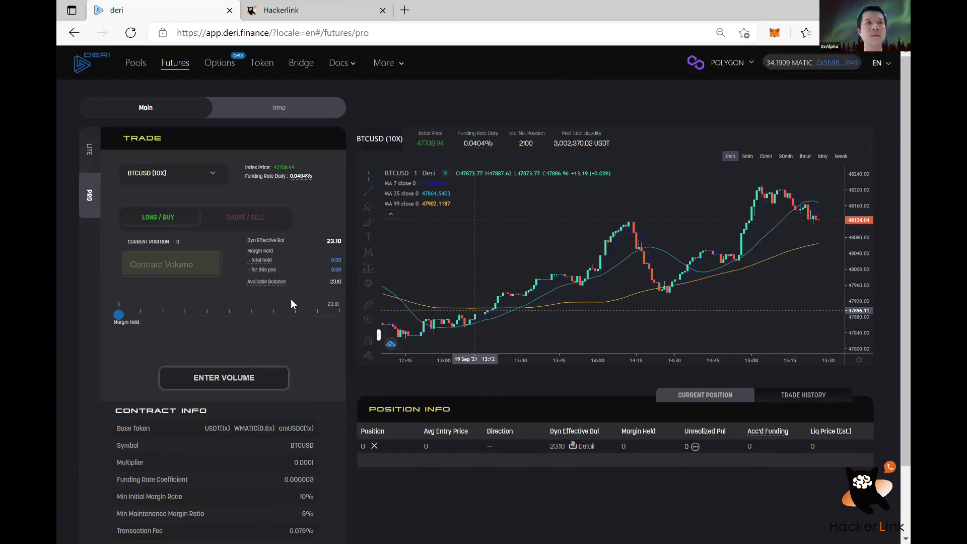
pyautogui.moveTo(118, 314); pyautogui.dragTo(163, 314)
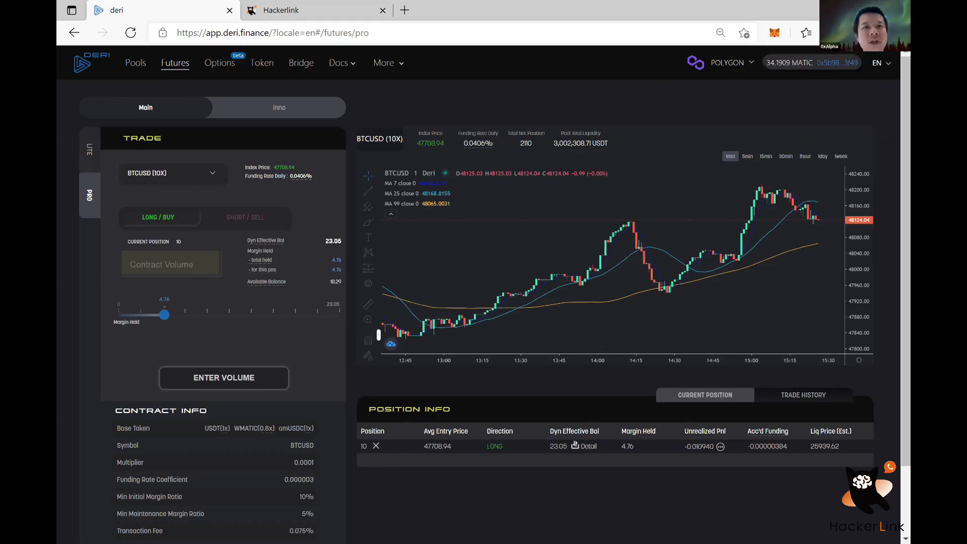
pyautogui.moveTo(379, 462)
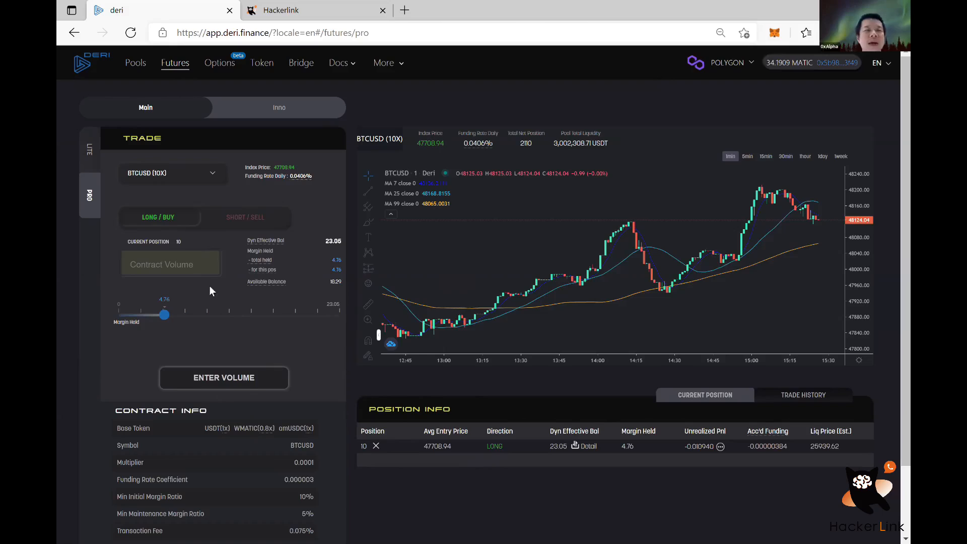
pyautogui.moveTo(642, 345)
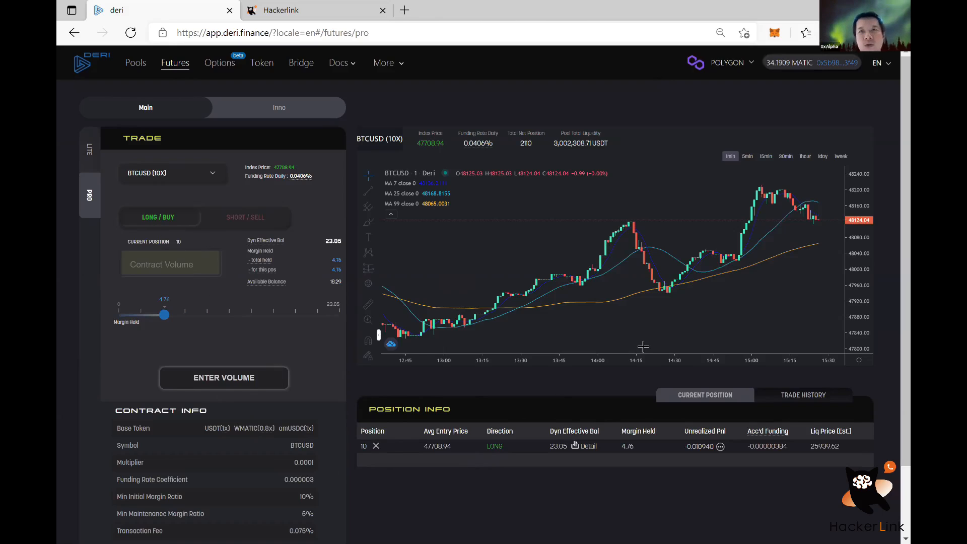
pyautogui.moveTo(690, 212)
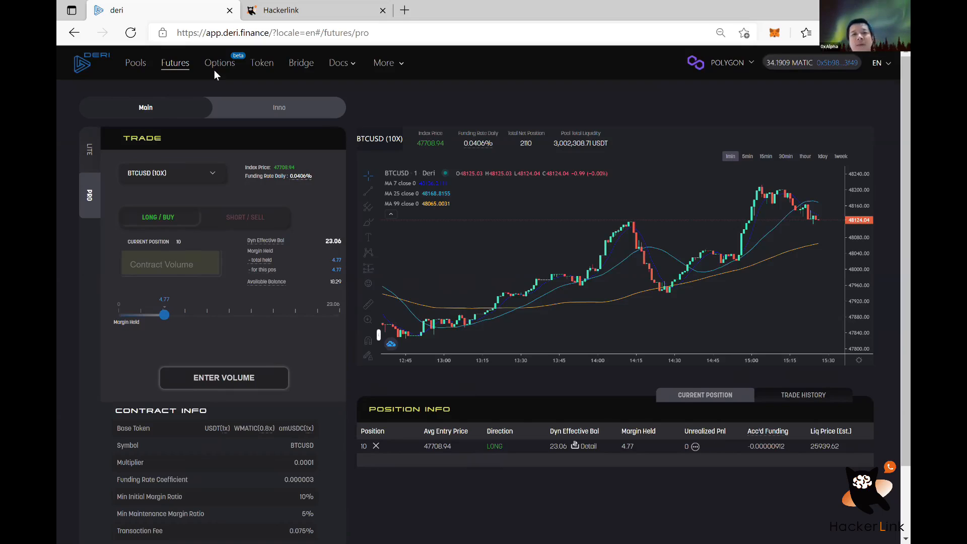
pyautogui.moveTo(379, 340)
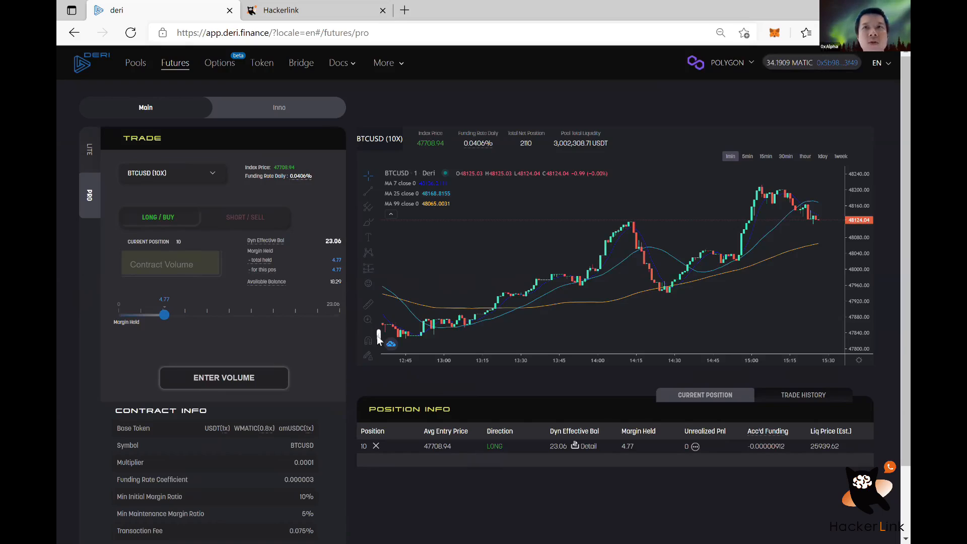
pyautogui.moveTo(217, 176)
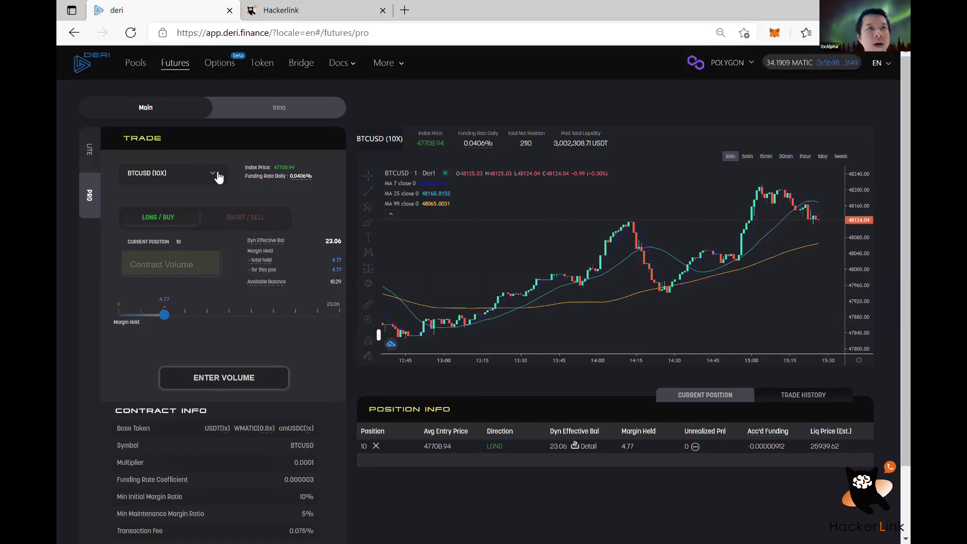
# Switch the trade panel's contract from BTCUSD to ETHUSD (10X).
pyautogui.click(173, 173)
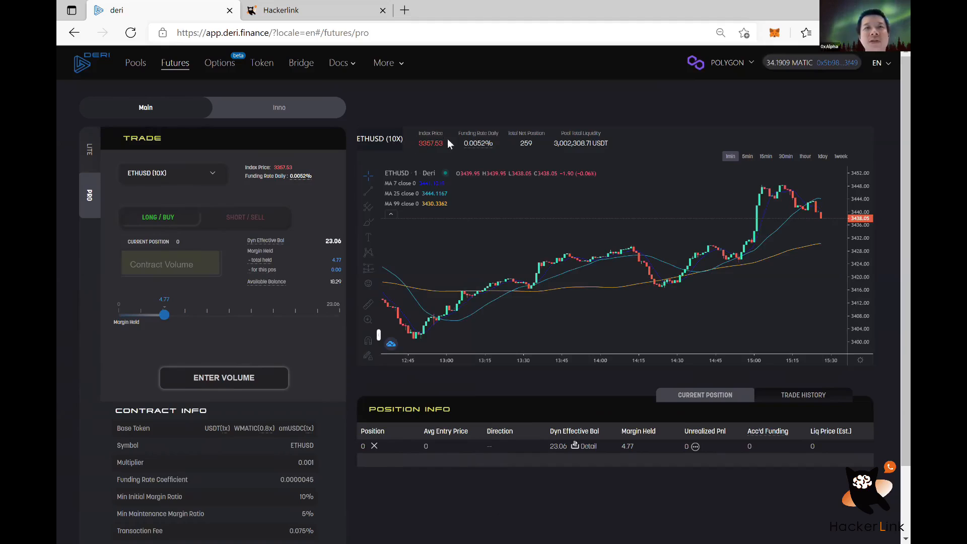
pyautogui.moveTo(469, 146)
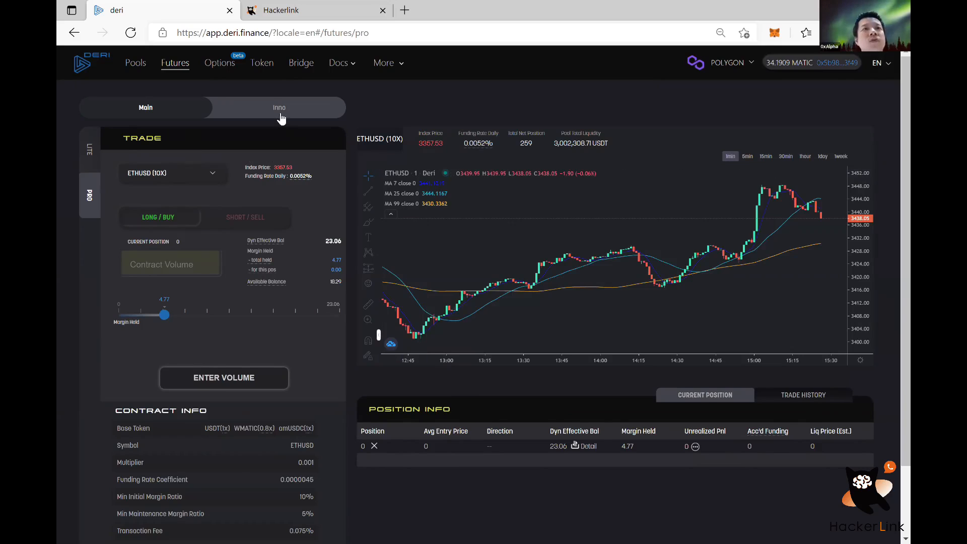
# In the Inno pool, submit a 1-contract ALICEUSDT long for confirmation.
pyautogui.click(278, 108)
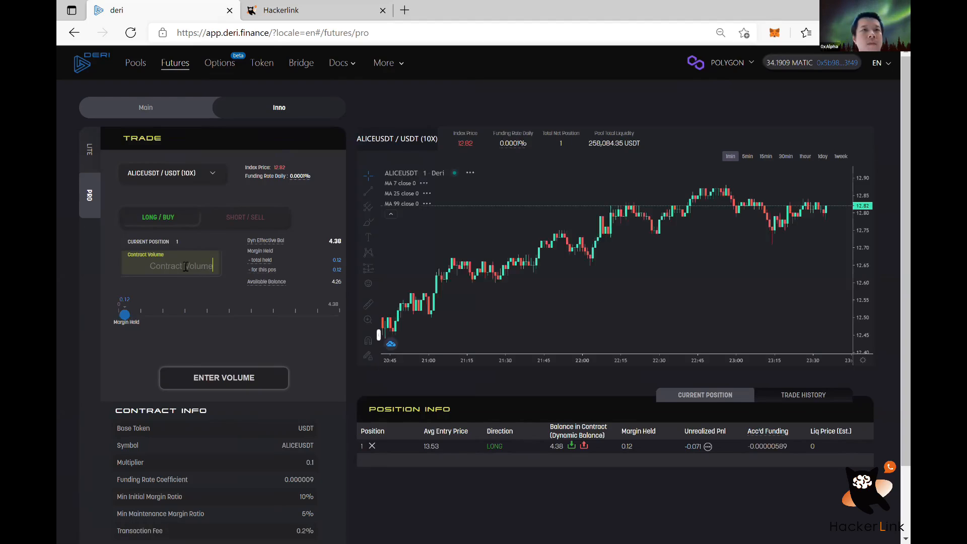
pyautogui.write('1')
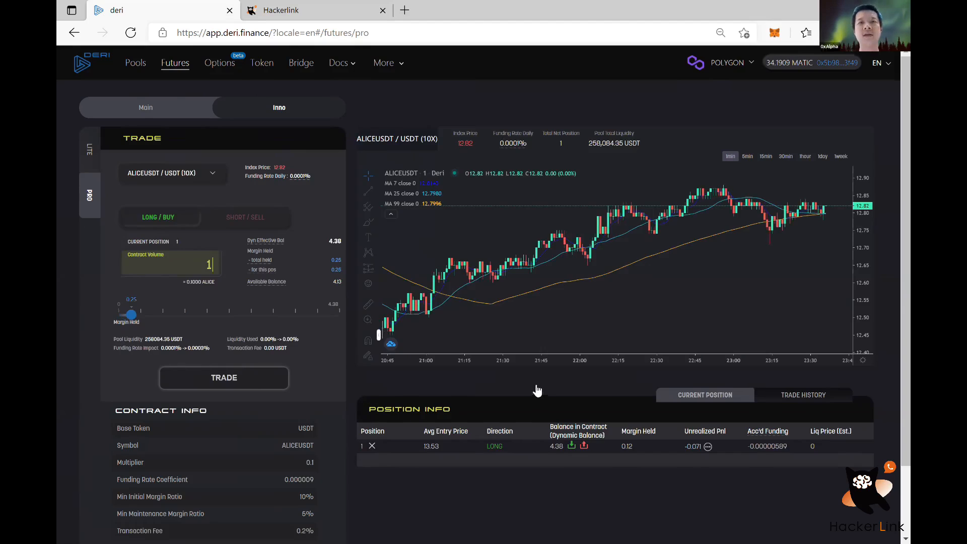
pyautogui.click(223, 377)
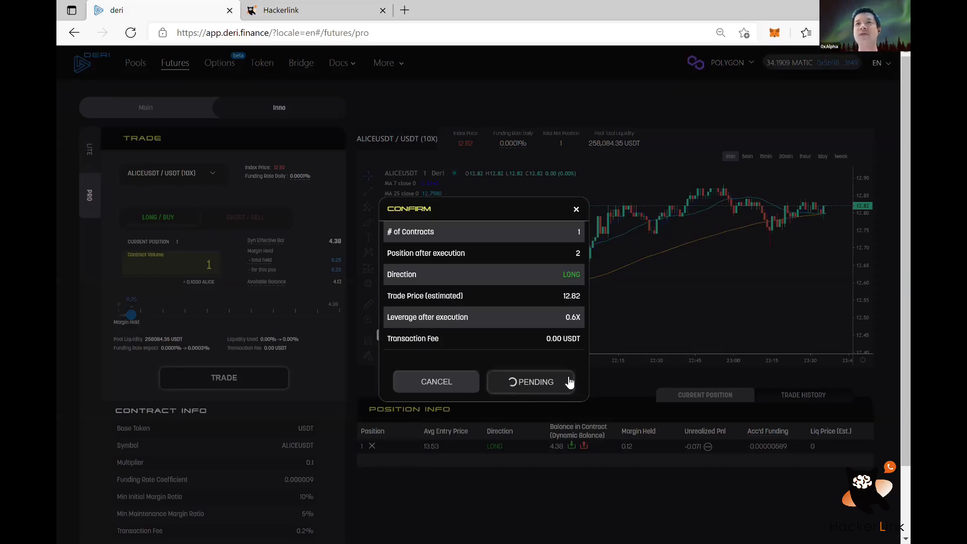
pyautogui.moveTo(477, 271)
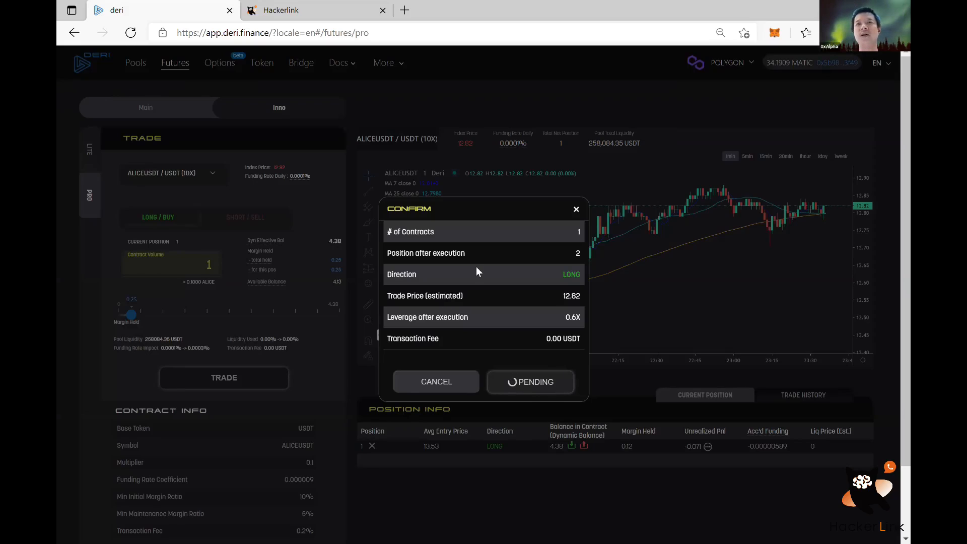
pyautogui.moveTo(528, 118)
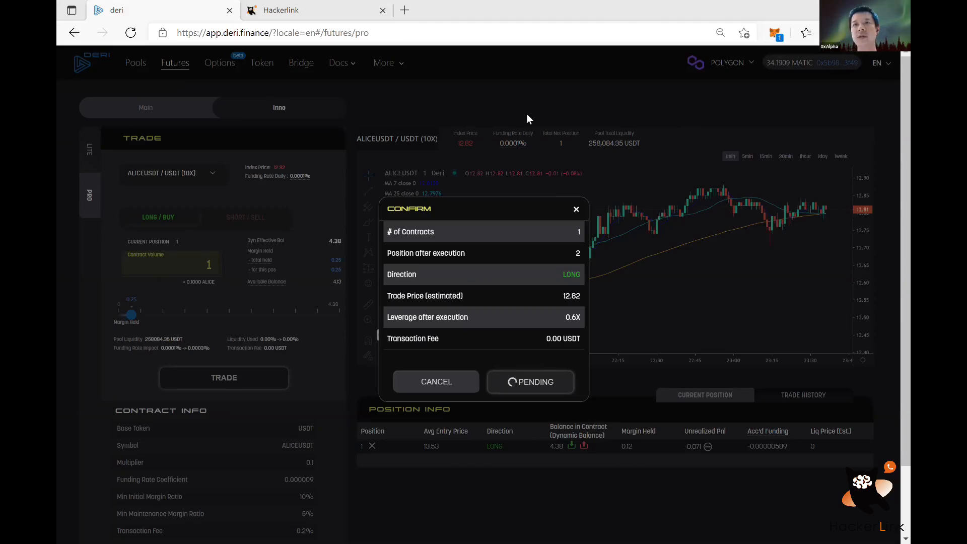
pyautogui.moveTo(610, 261)
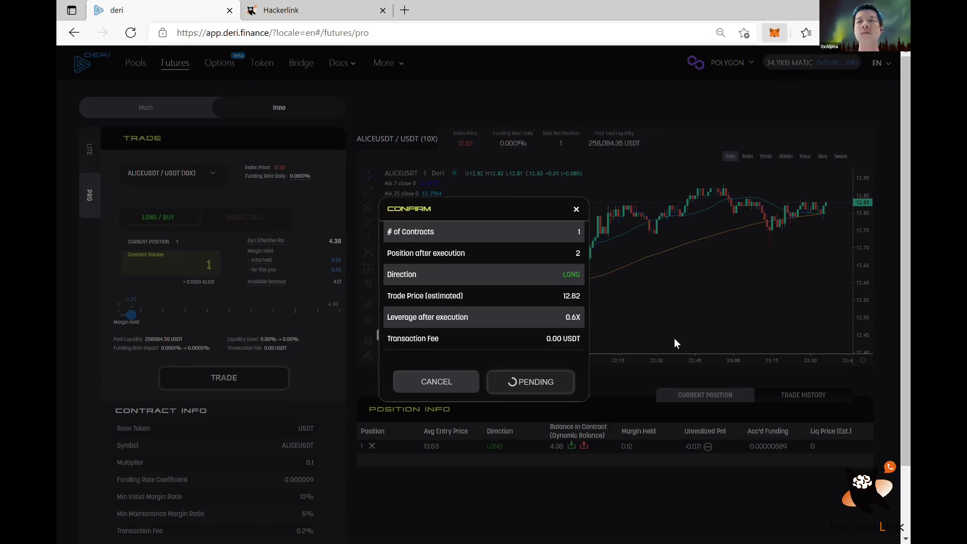
pyautogui.moveTo(661, 75)
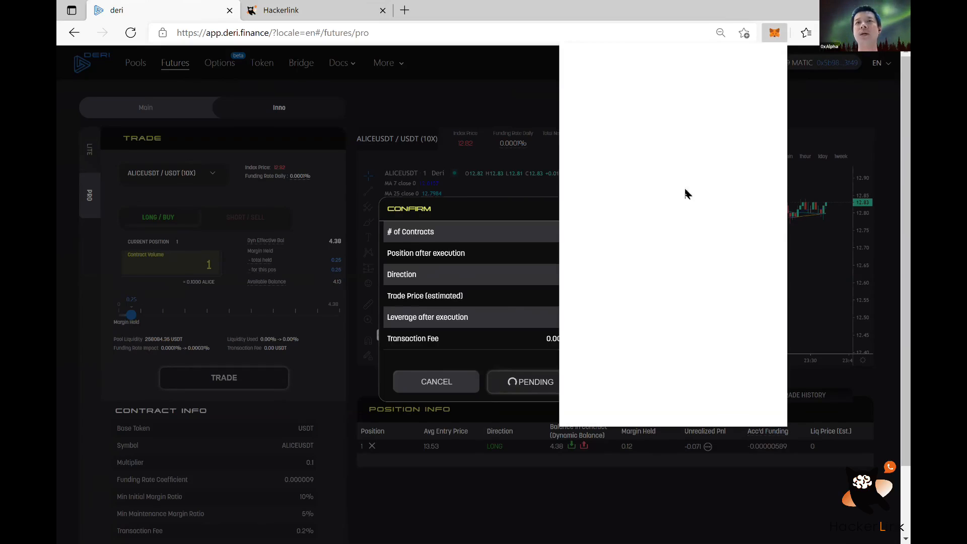
# View the queued Contract Interaction for the trade in MetaMask's Activity list.
pyautogui.click(774, 33)
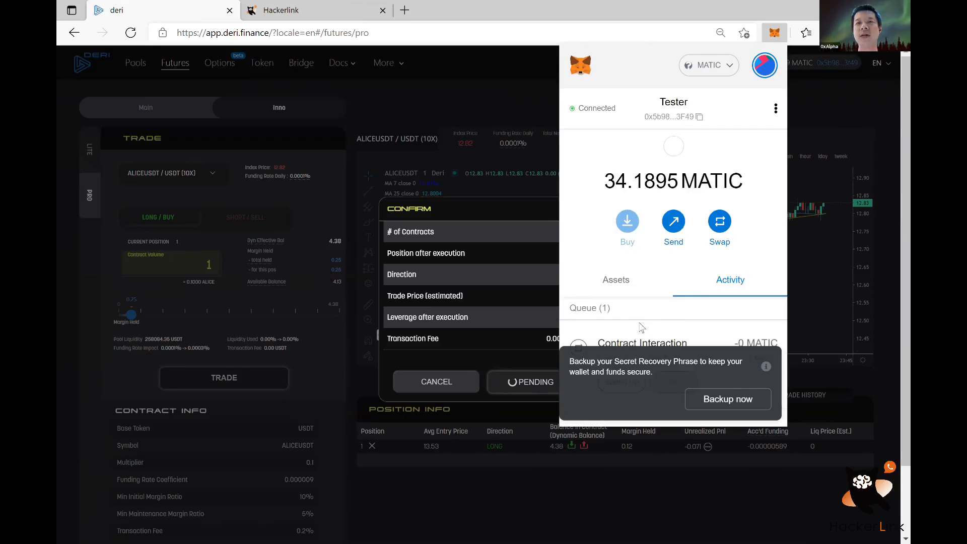
pyautogui.click(642, 343)
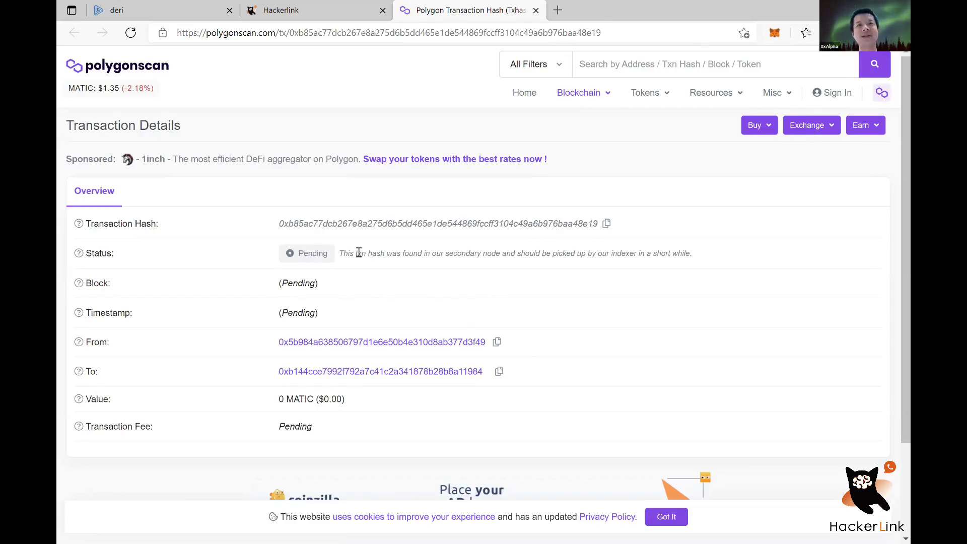
pyautogui.moveTo(577, 265)
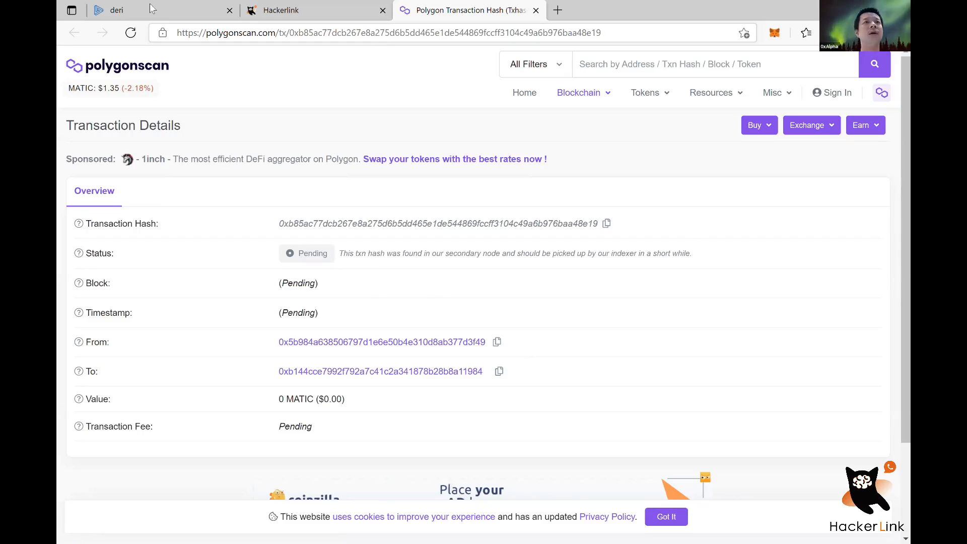
# Return from the Polygonscan transaction details to the Deri trading page.
pyautogui.click(115, 10)
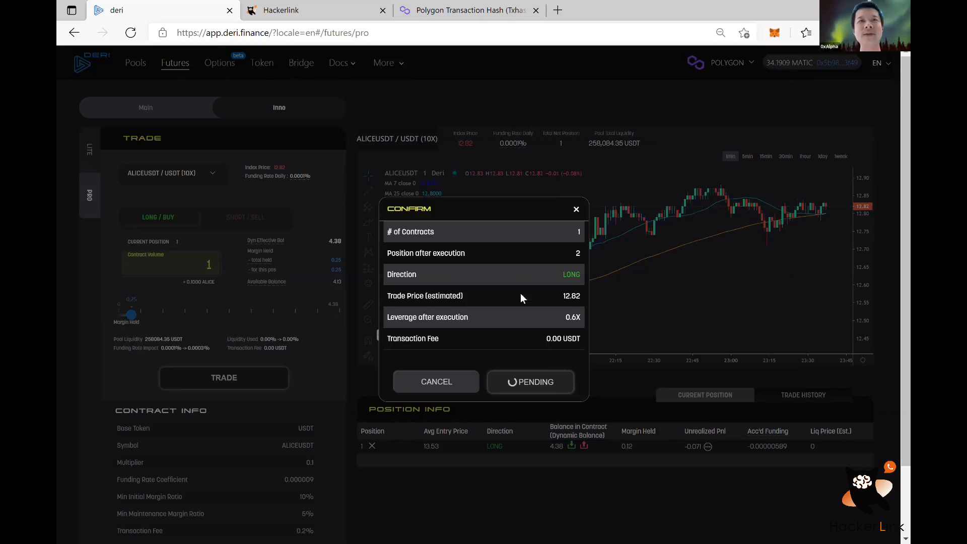
pyautogui.moveTo(460, 265)
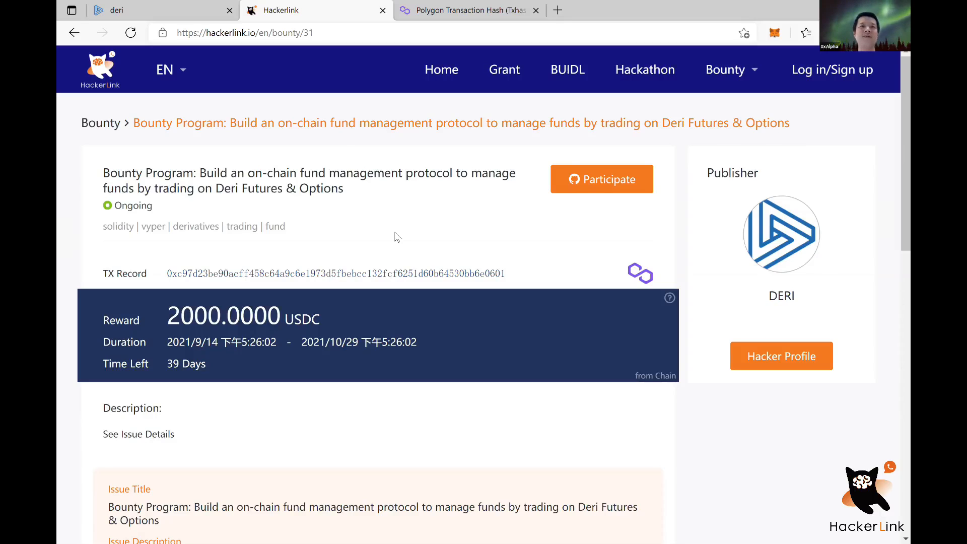
# Scroll the bounty page through the 2000 USDC reward down to the issue description.
pyautogui.scroll(-3)
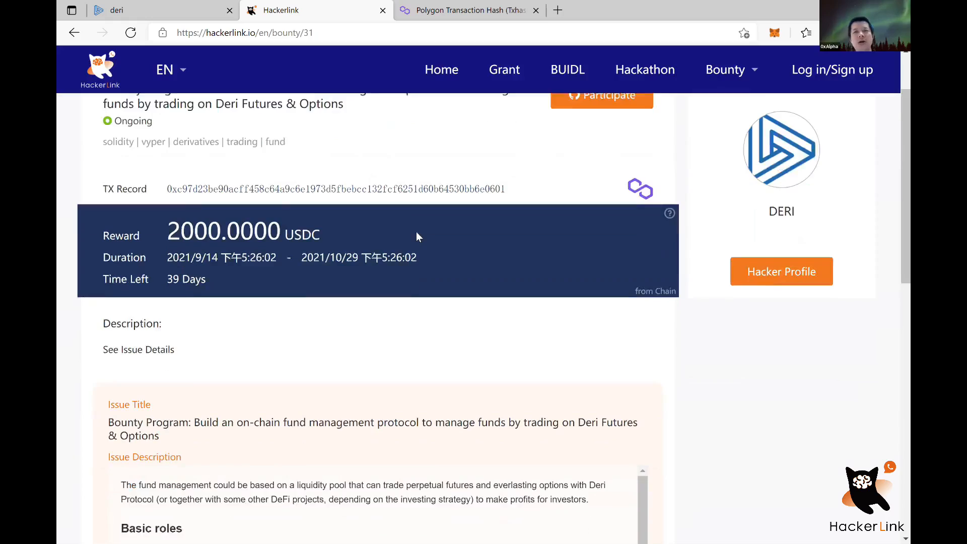
pyautogui.scroll(-3)
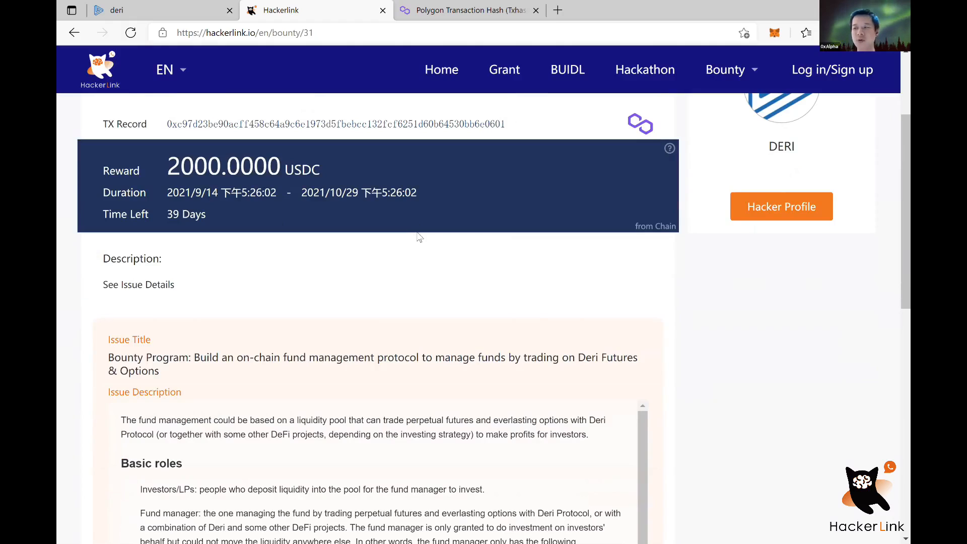
pyautogui.moveTo(361, 184)
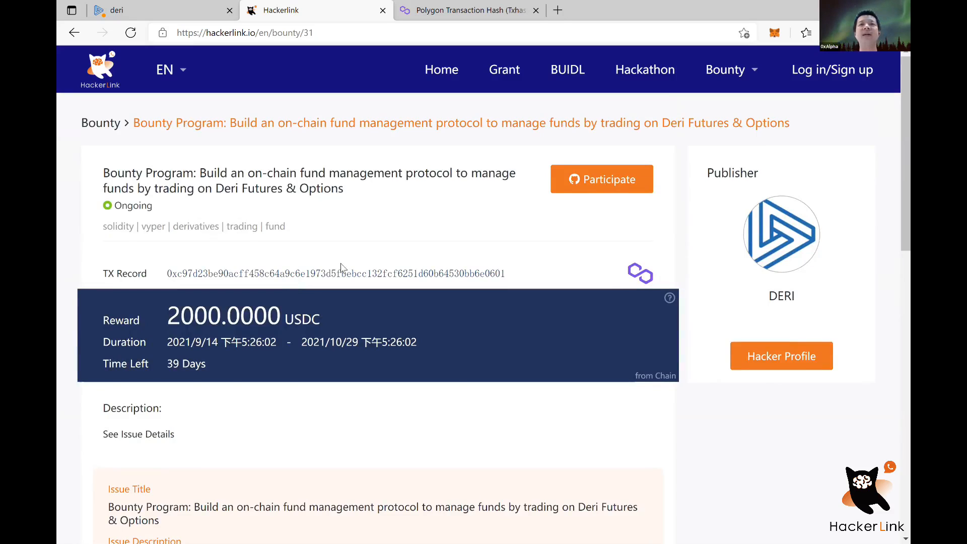
# Scroll the issue description through the overview and the investor and fund-manager roles.
pyautogui.scroll(-3)
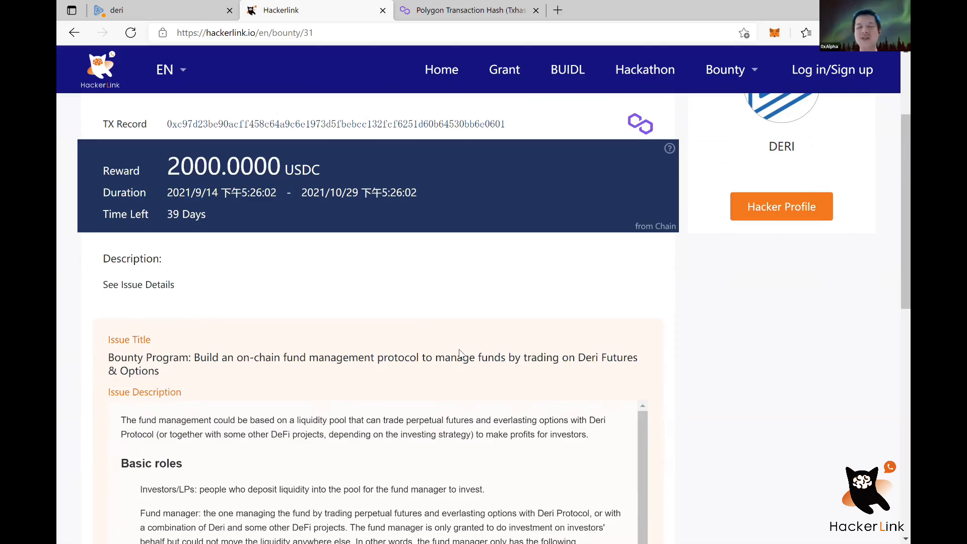
pyautogui.moveTo(494, 388)
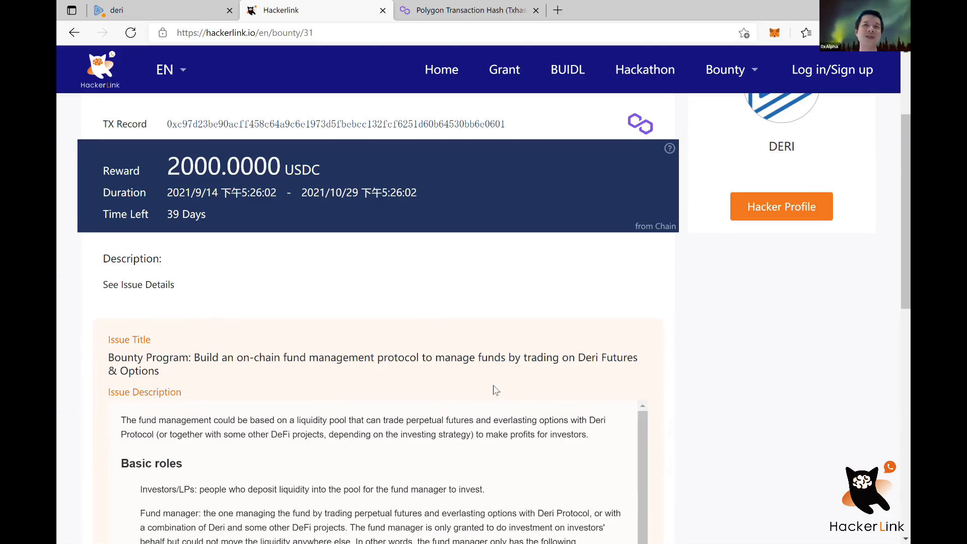
pyautogui.scroll(-3)
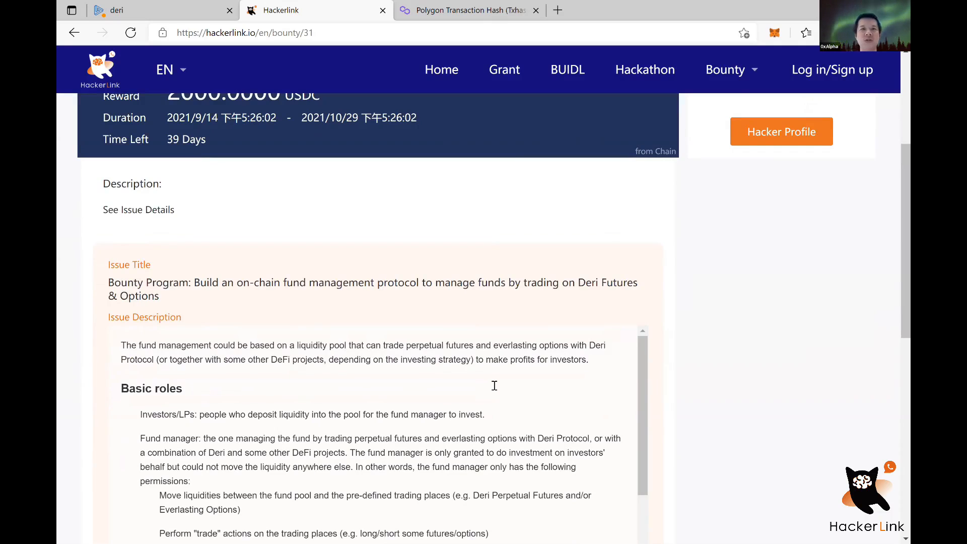
pyautogui.scroll(-3)
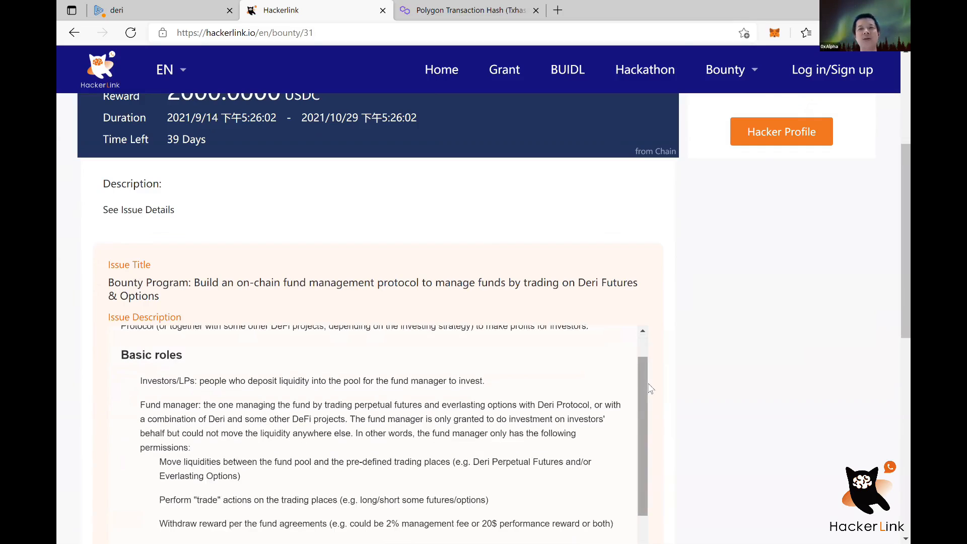
pyautogui.scroll(-3)
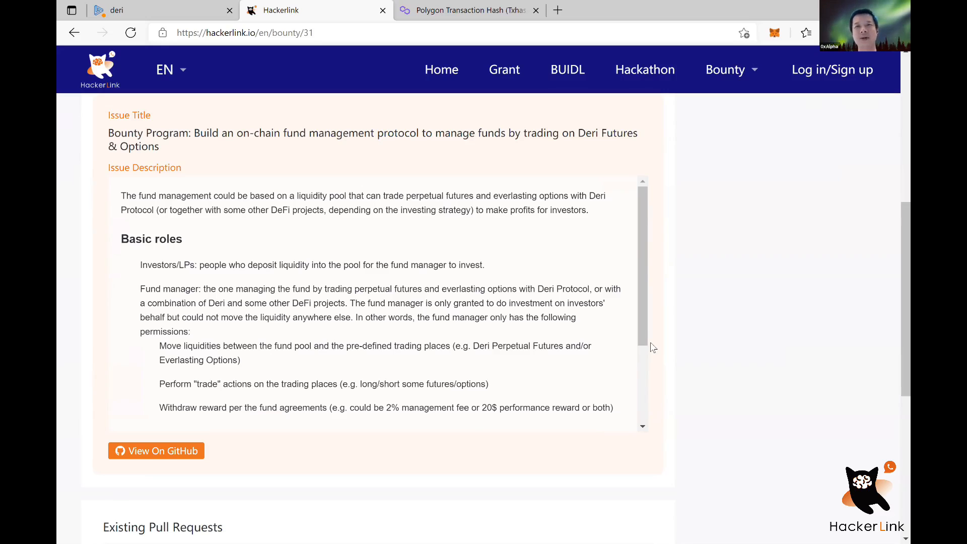
# Scroll to the basic modules: capital management, investing with Deri Protocol, and rewarding system.
pyautogui.scroll(-3)
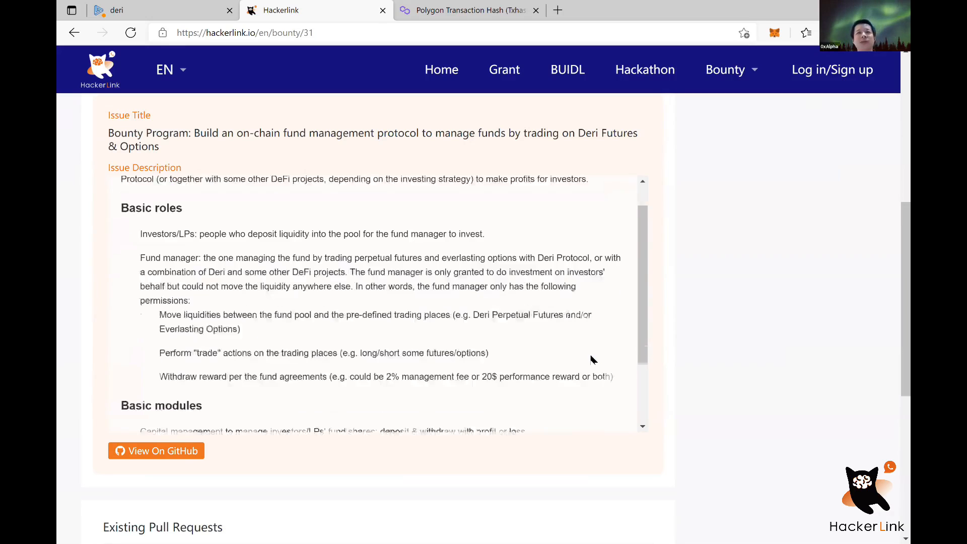
pyautogui.scroll(-3)
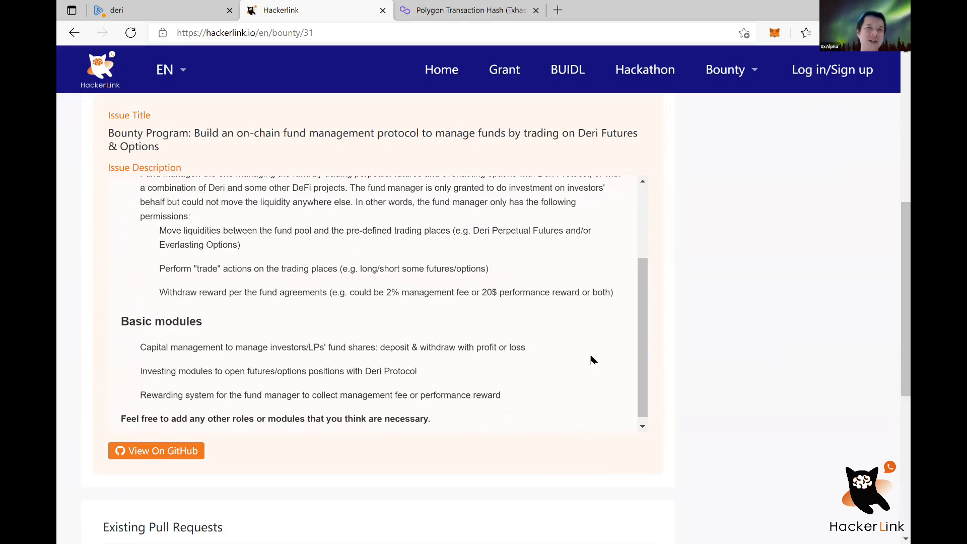
pyautogui.scroll(-3)
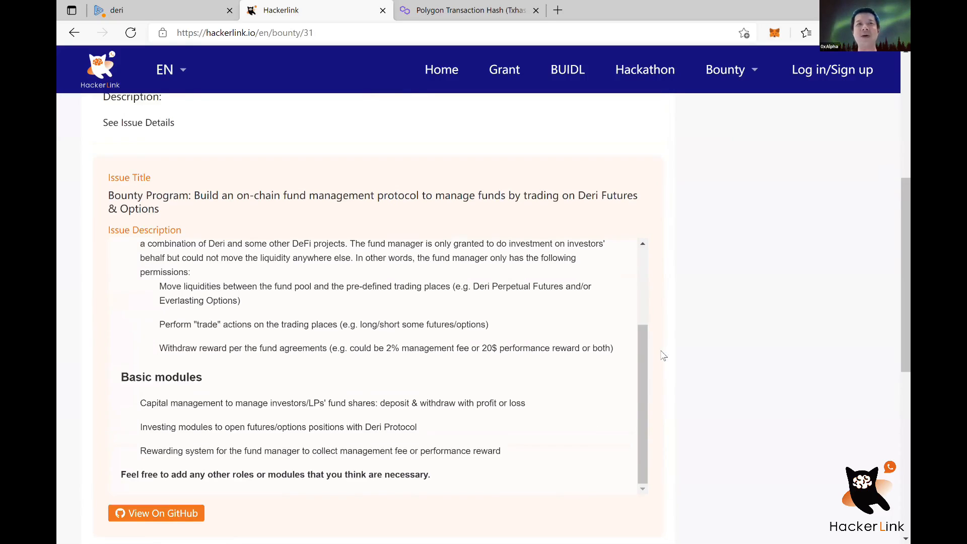
pyautogui.scroll(-3)
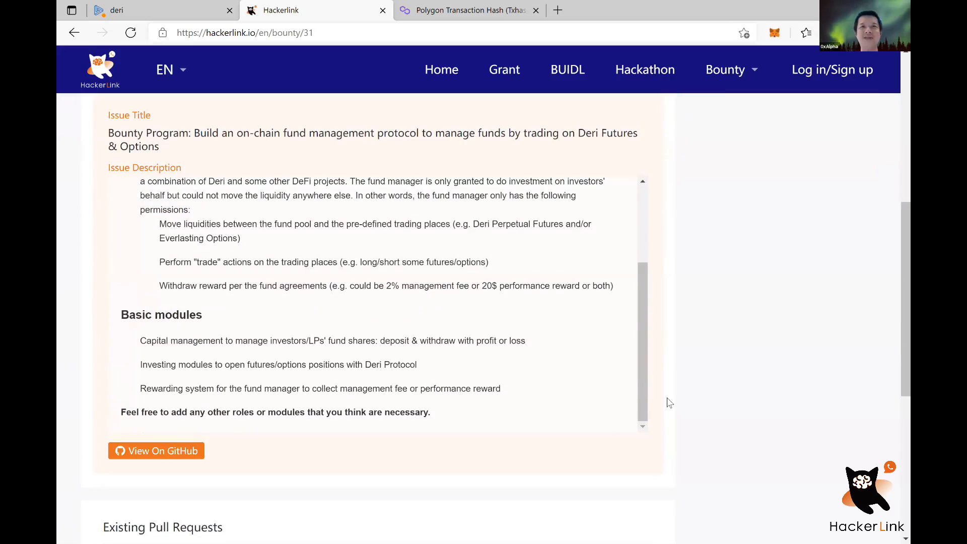
pyautogui.moveTo(669, 406)
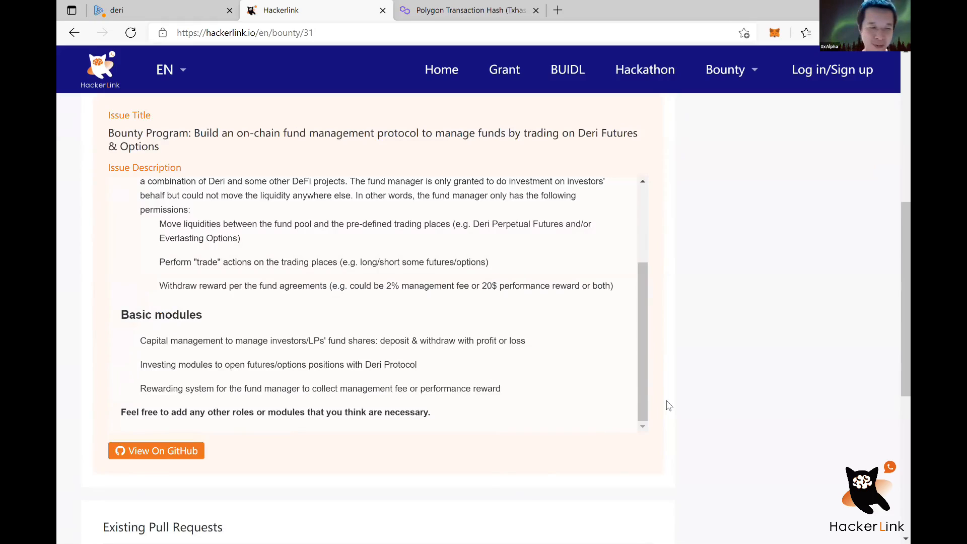
pyautogui.moveTo(691, 404)
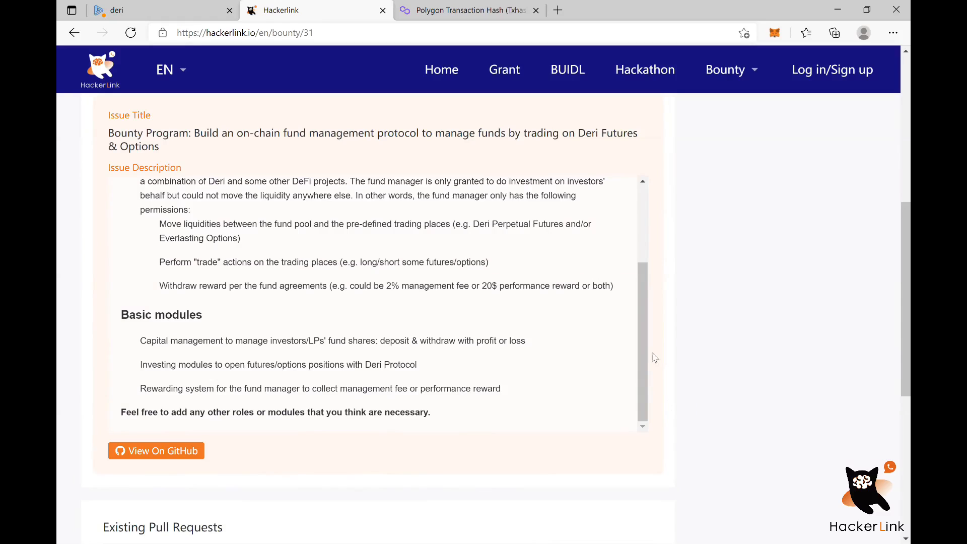
pyautogui.moveTo(692, 345)
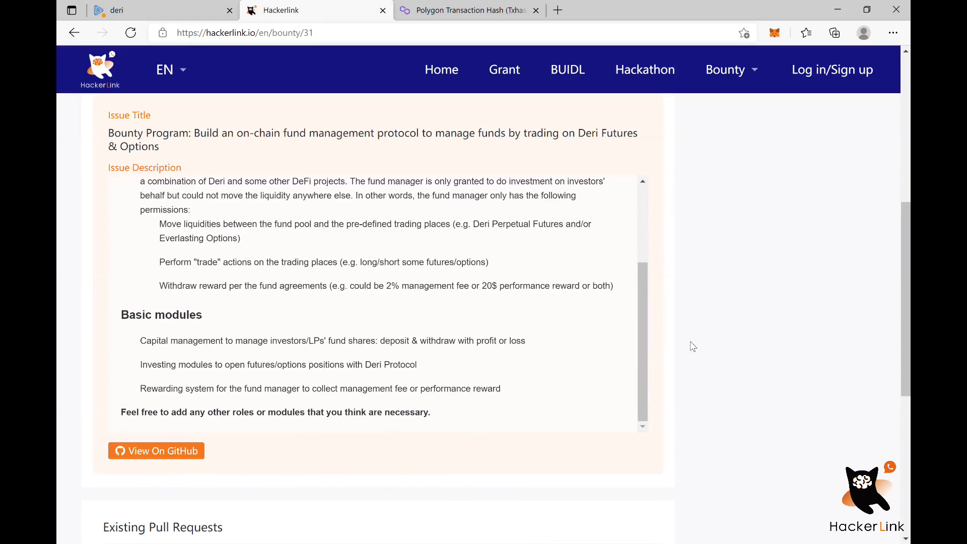
pyautogui.moveTo(664, 394)
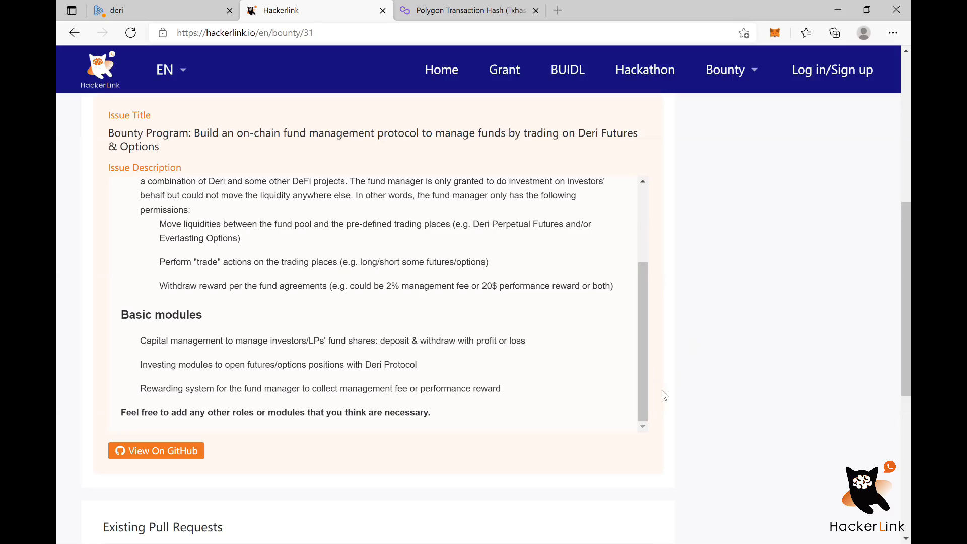